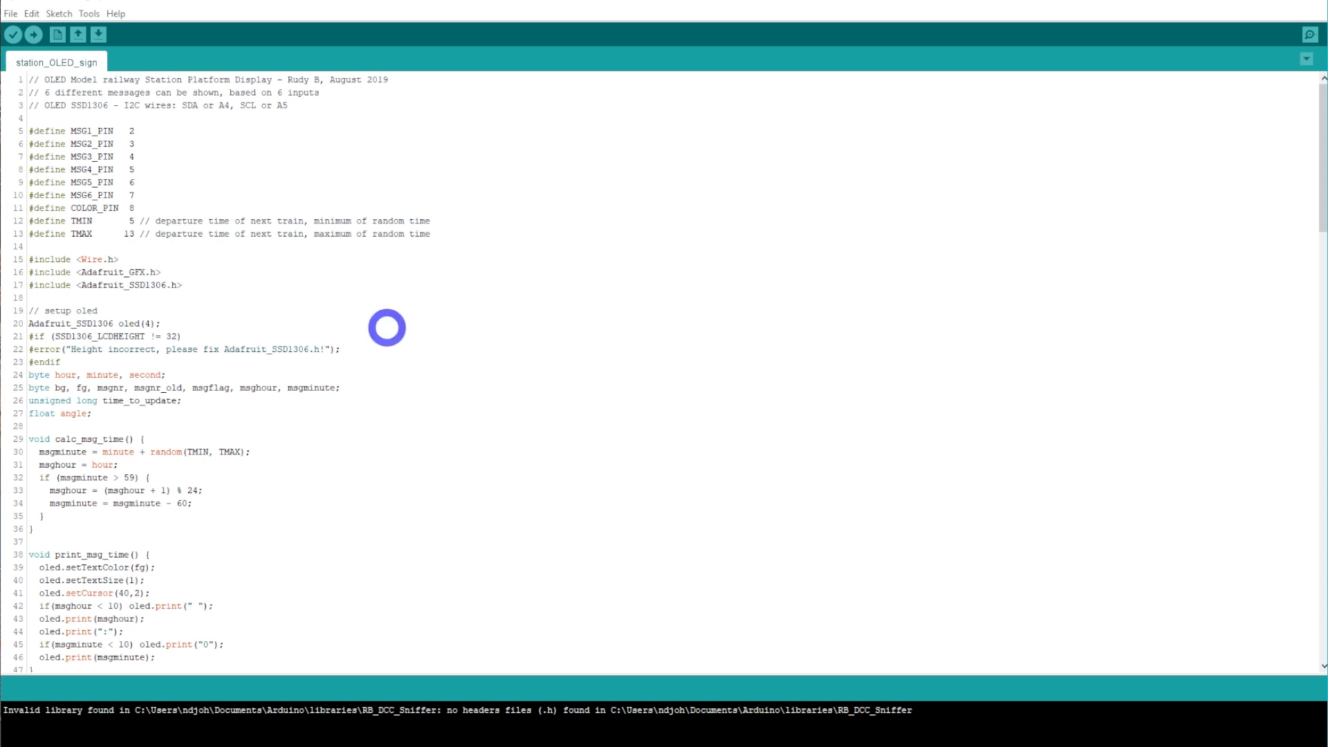
{"action": "mouse_move", "coordinate": [147, 142]}
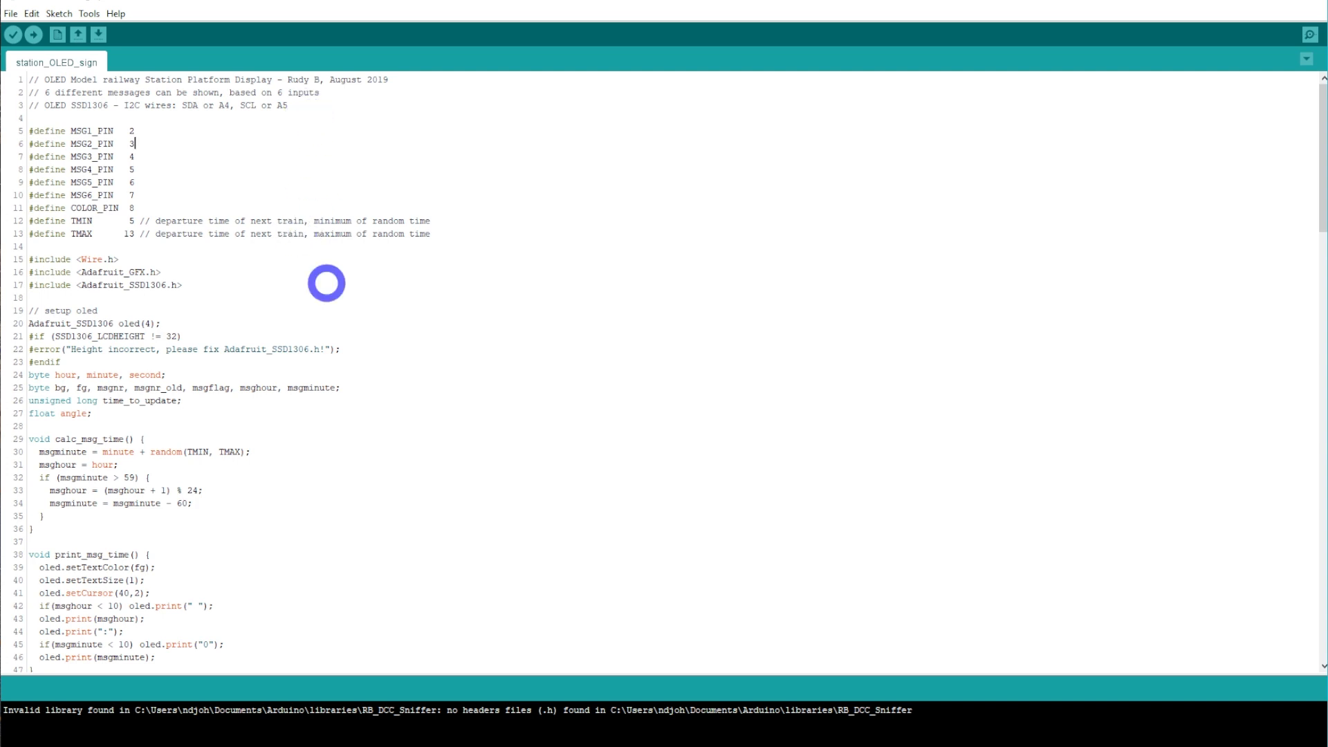
{"action": "mouse_move", "coordinate": [241, 224]}
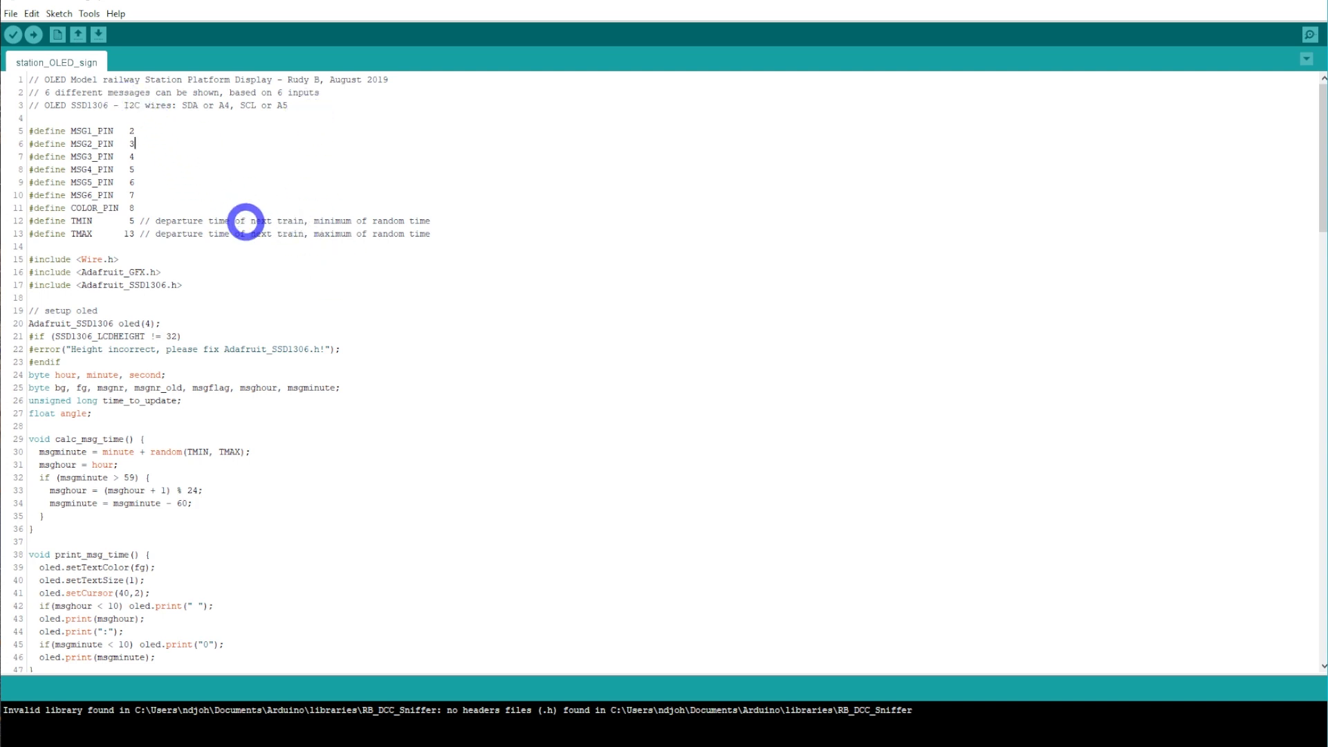
{"action": "mouse_move", "coordinate": [234, 324]}
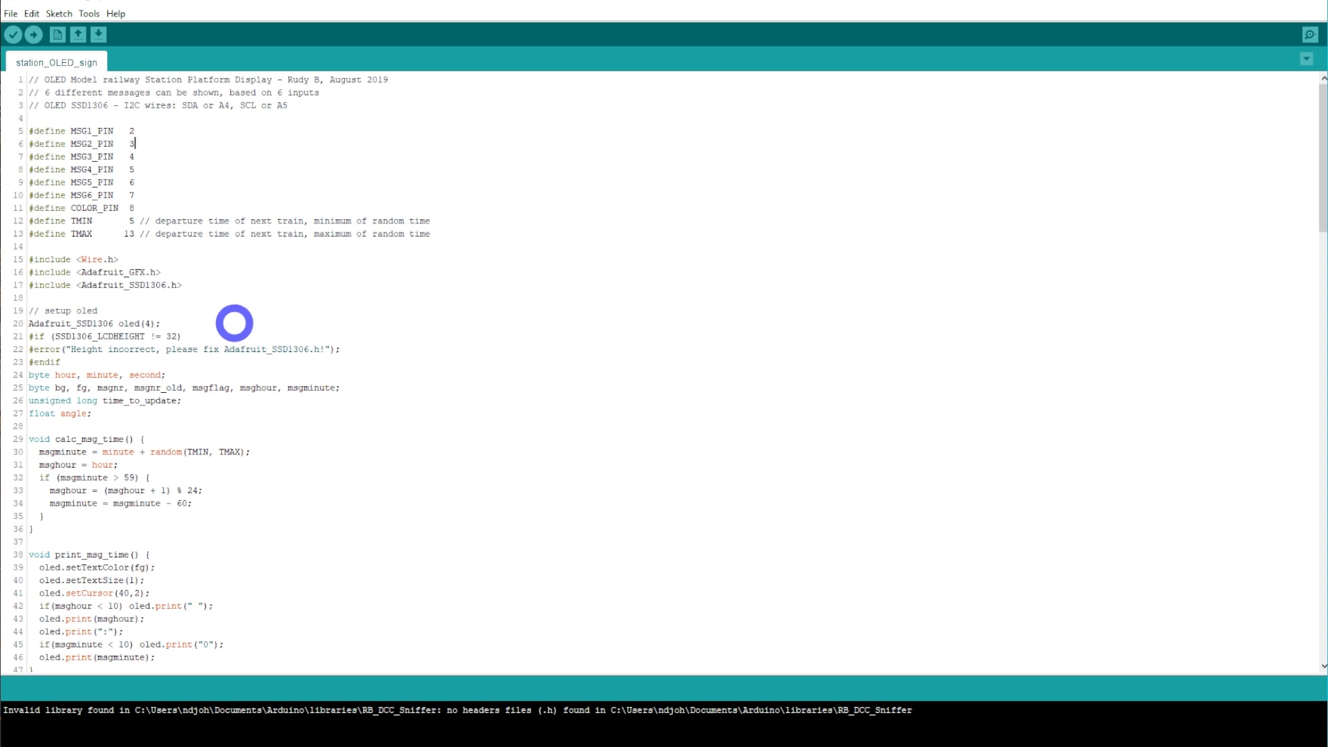
{"action": "mouse_move", "coordinate": [237, 321]}
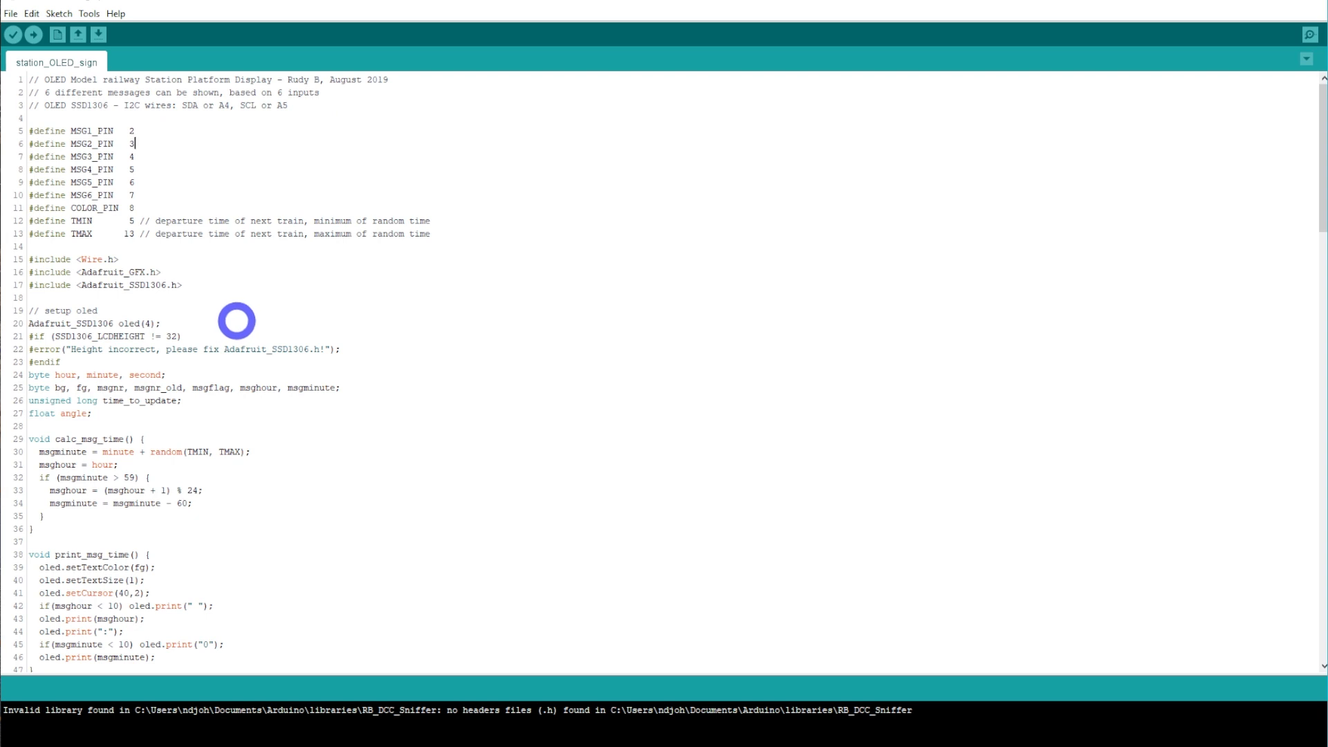
{"action": "mouse_move", "coordinate": [274, 171]}
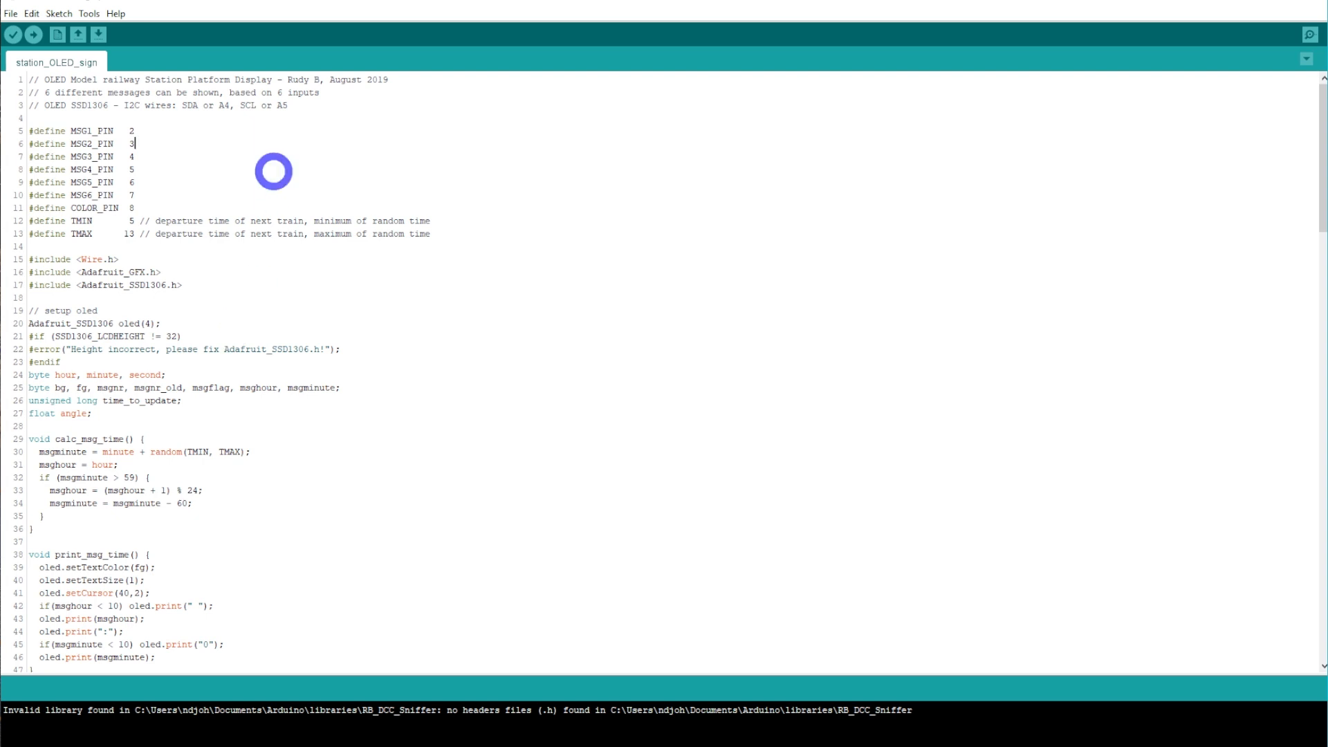
{"action": "mouse_move", "coordinate": [243, 133]}
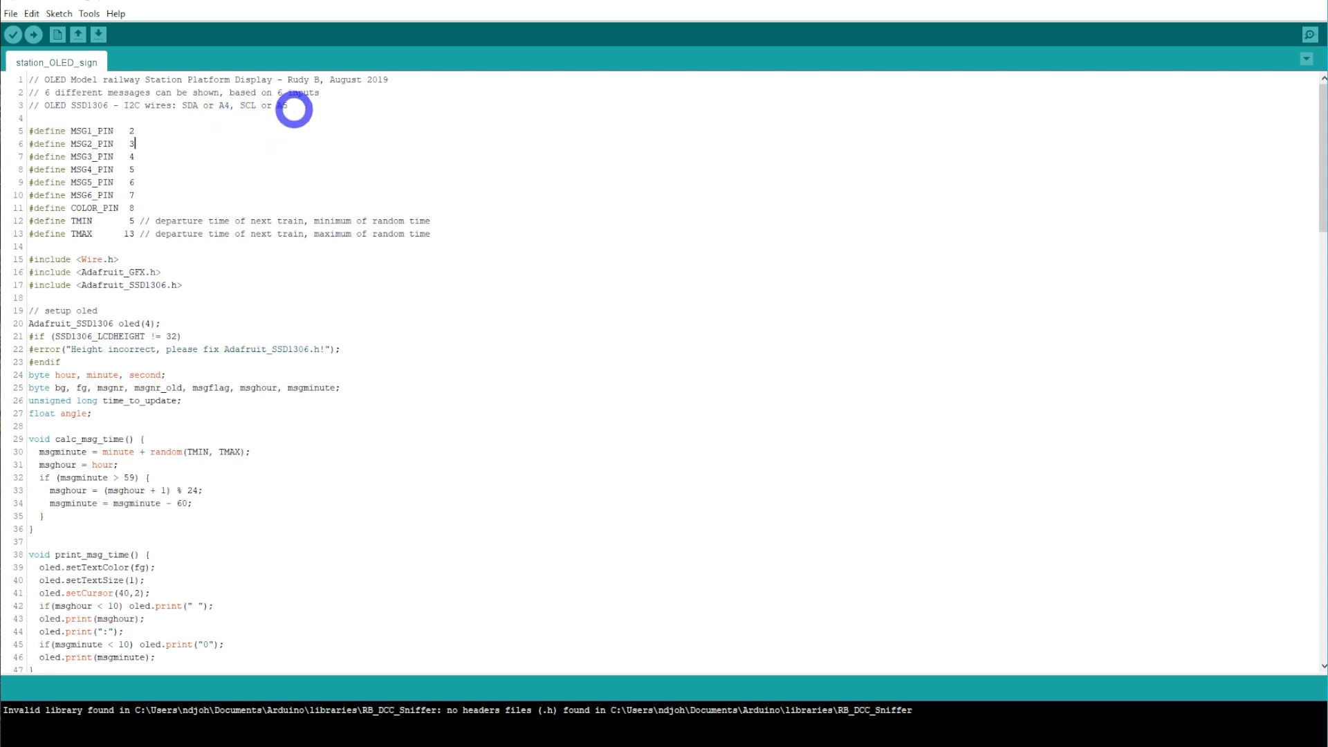
{"action": "mouse_move", "coordinate": [46, 134]}
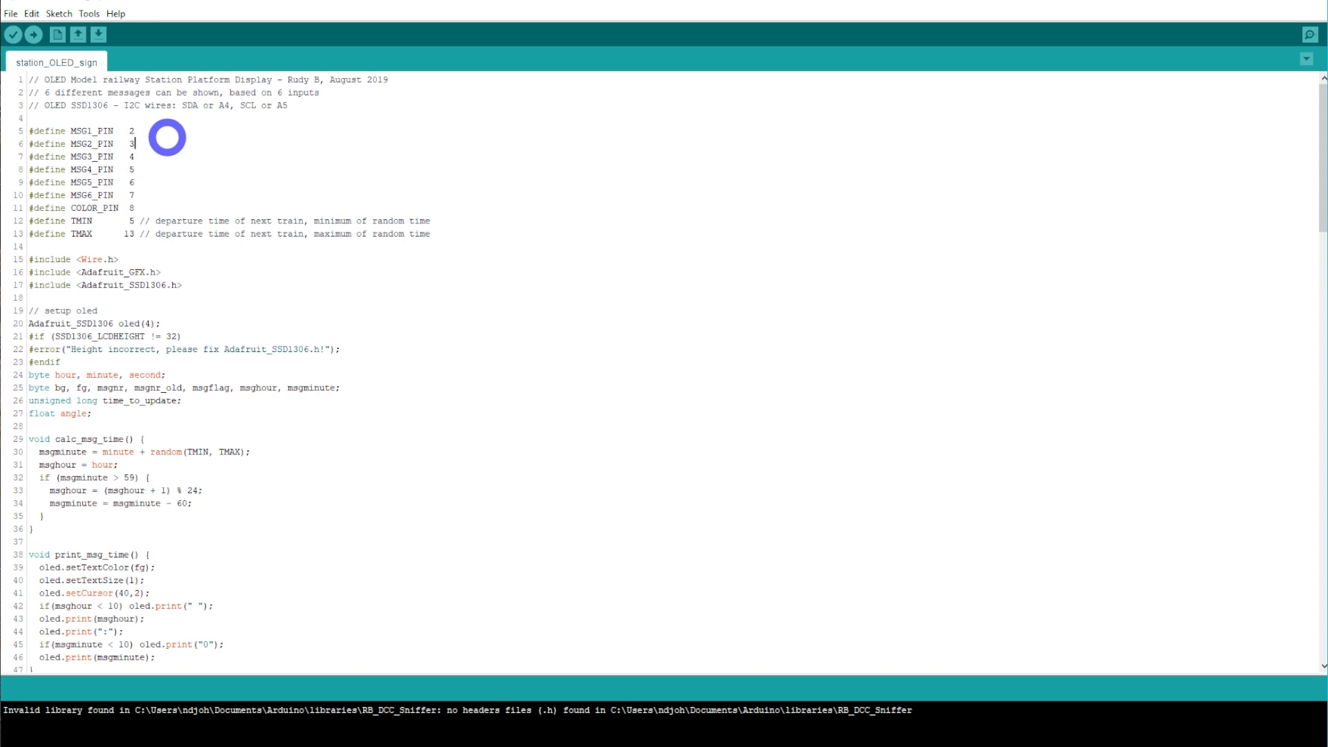
{"action": "mouse_move", "coordinate": [178, 134]}
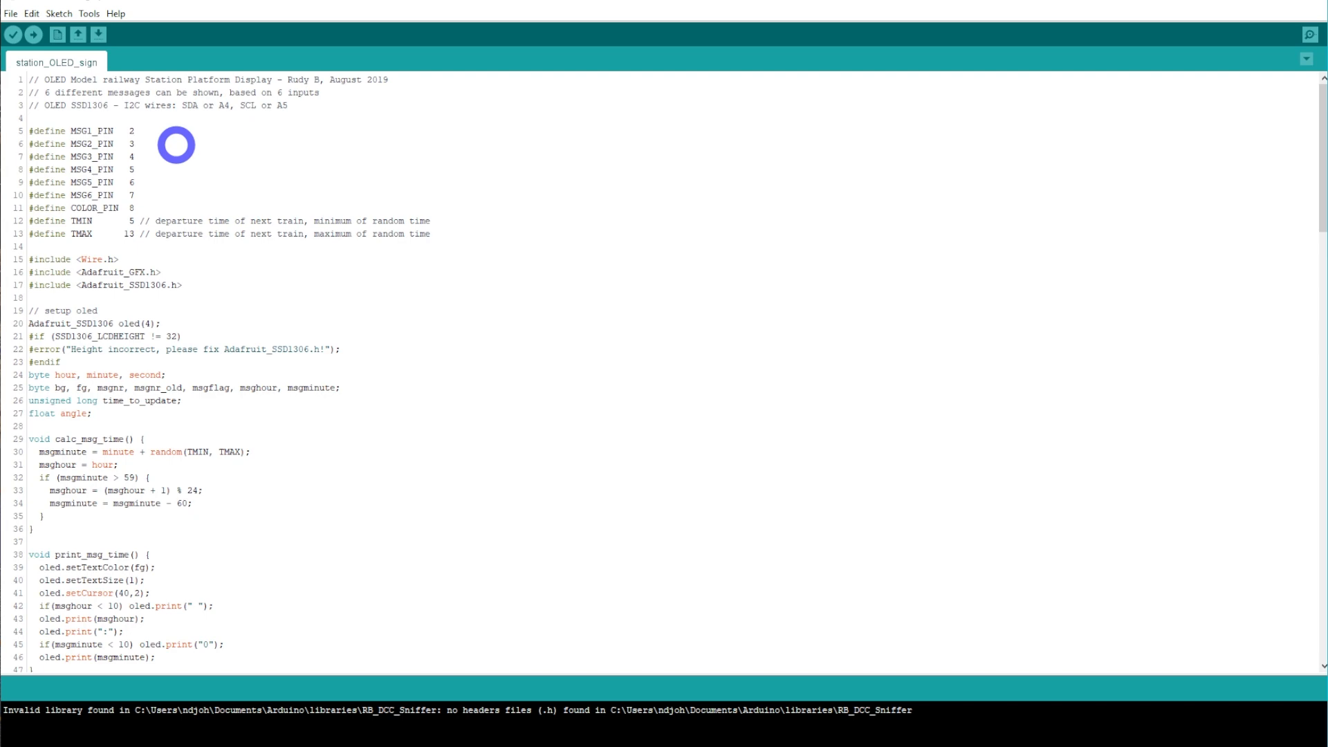
Scroll the editor down to the switch (msgnr) block with its six station-message cases
{"action": "scroll", "scroll_direction": "down", "scroll_amount": 3}
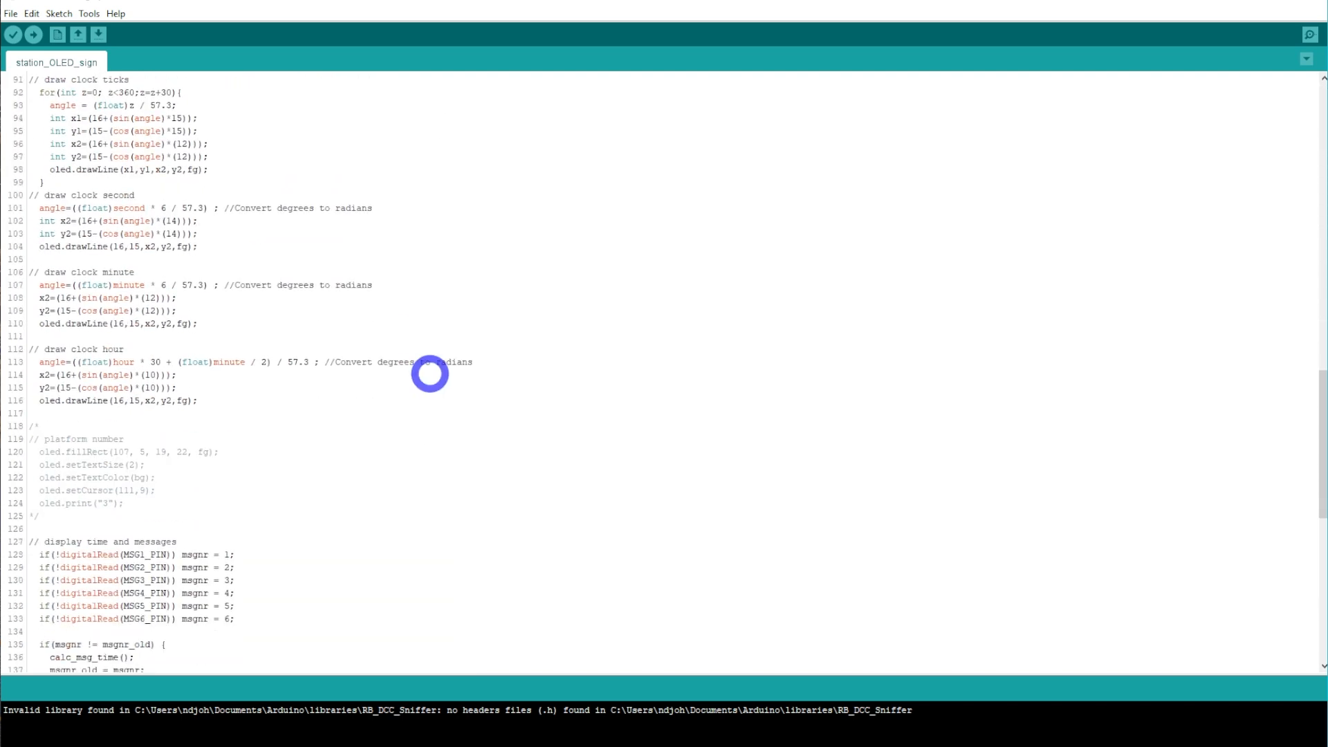
{"action": "scroll", "scroll_direction": "down", "scroll_amount": 3}
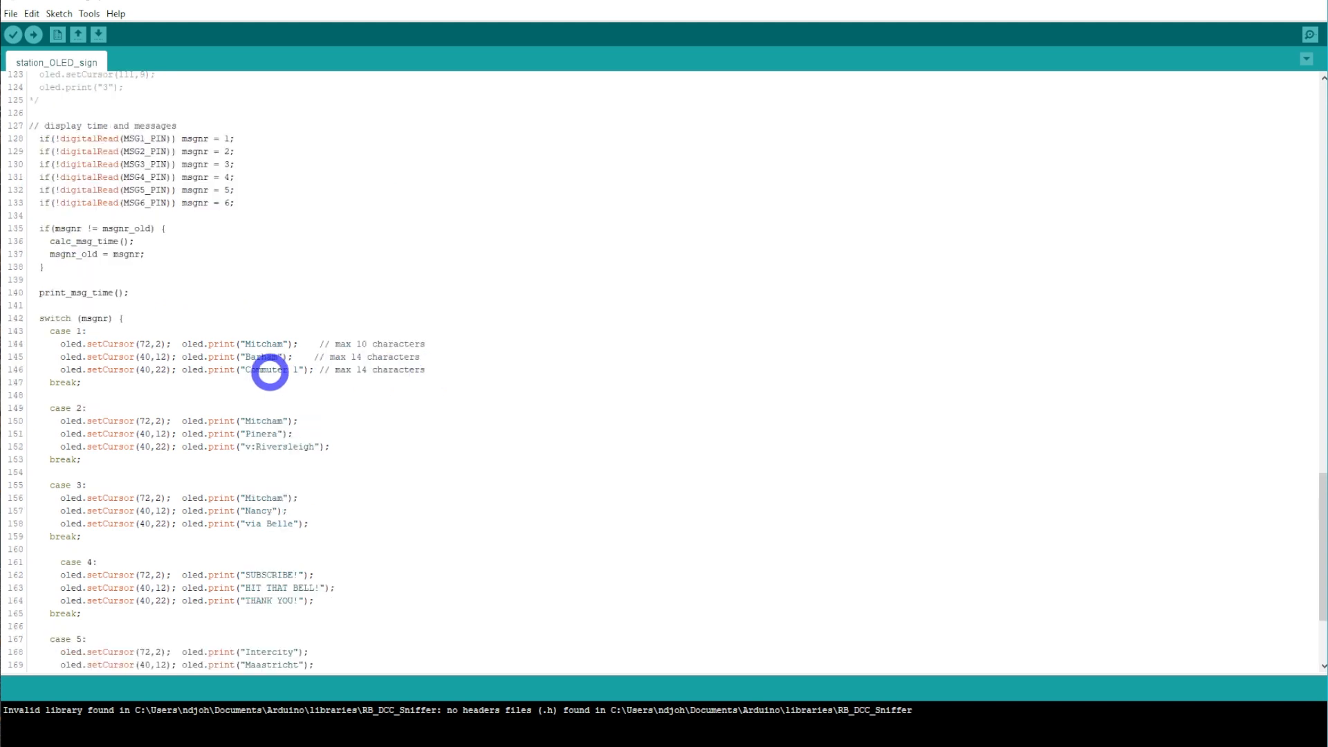
{"action": "mouse_move", "coordinate": [741, 633]}
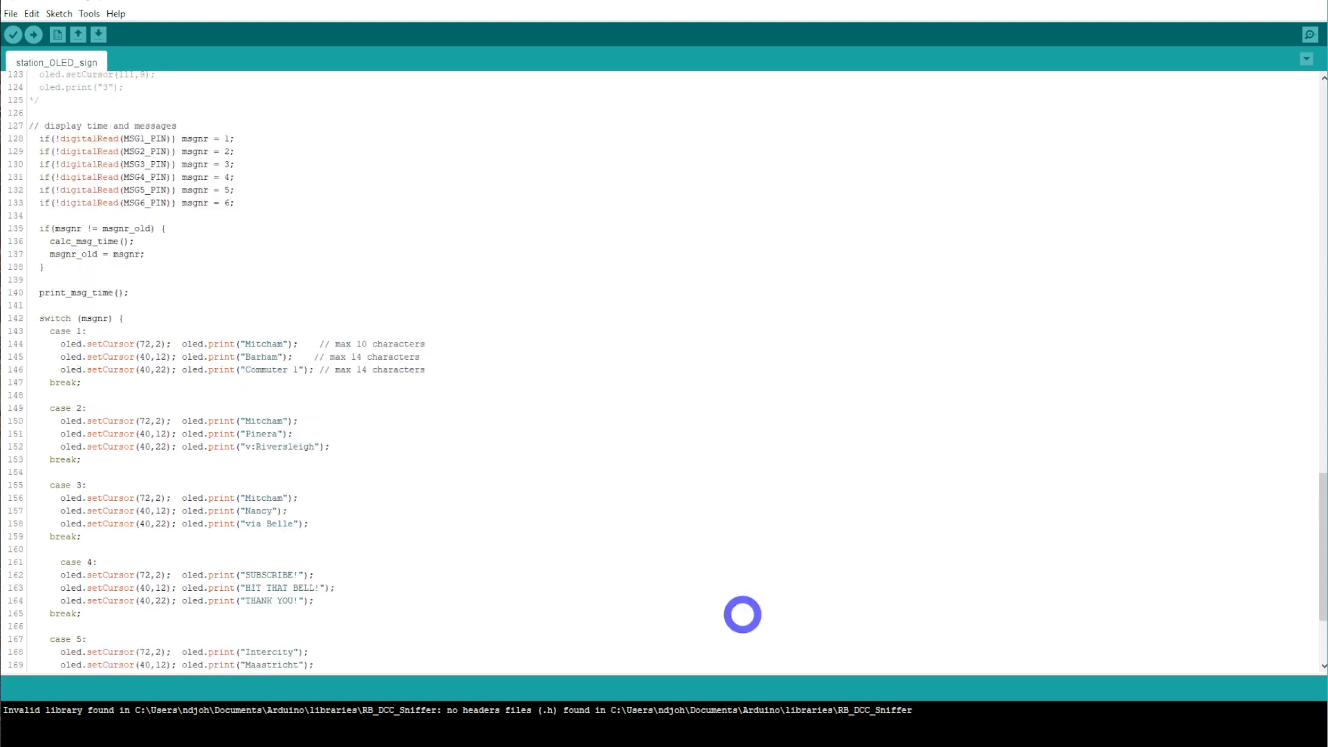
{"action": "scroll", "scroll_direction": "down", "scroll_amount": 3}
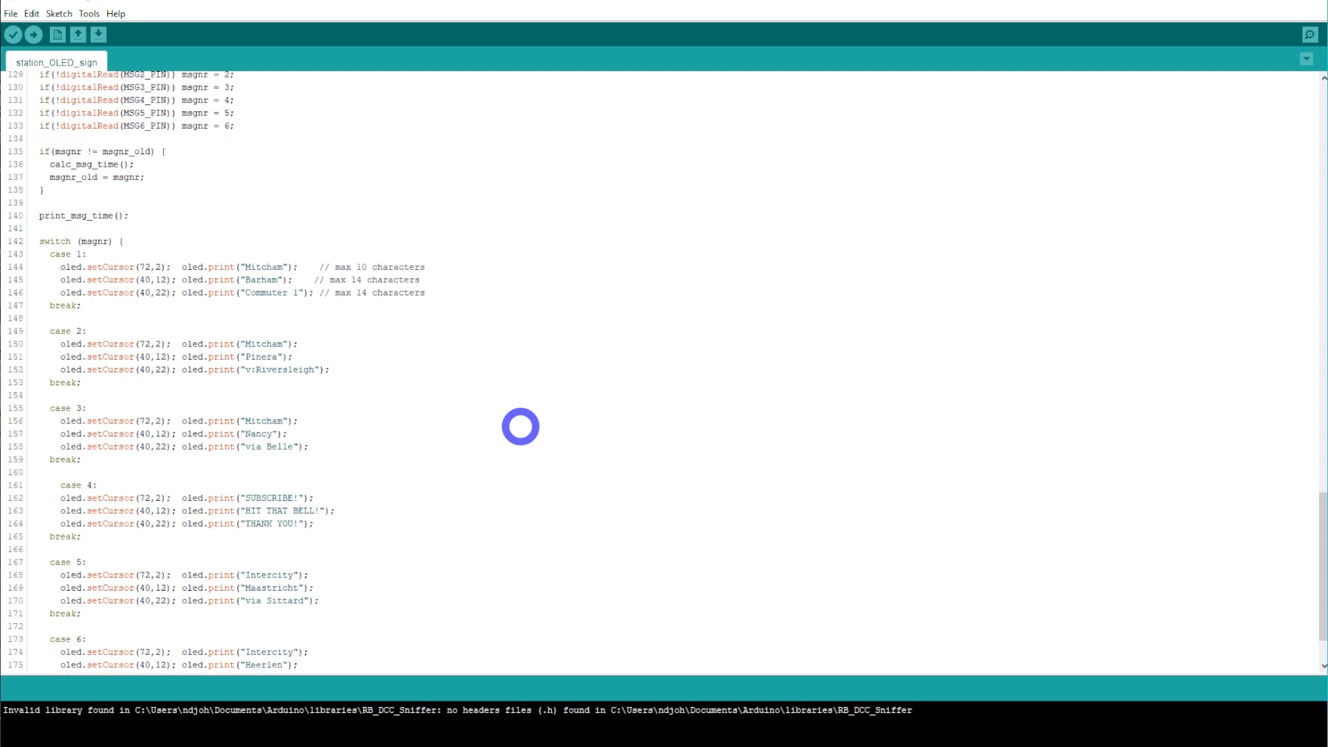
{"action": "scroll", "scroll_direction": "down", "scroll_amount": 3}
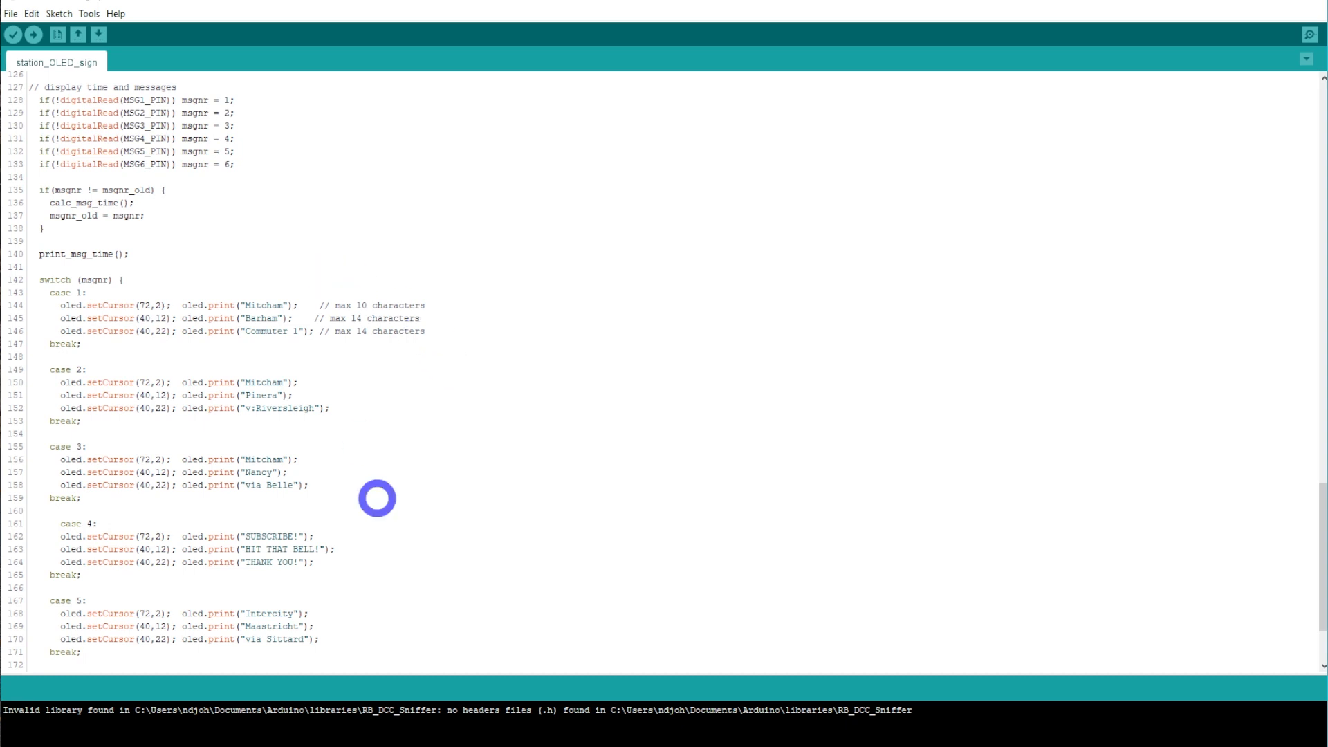
{"action": "mouse_move", "coordinate": [364, 502]}
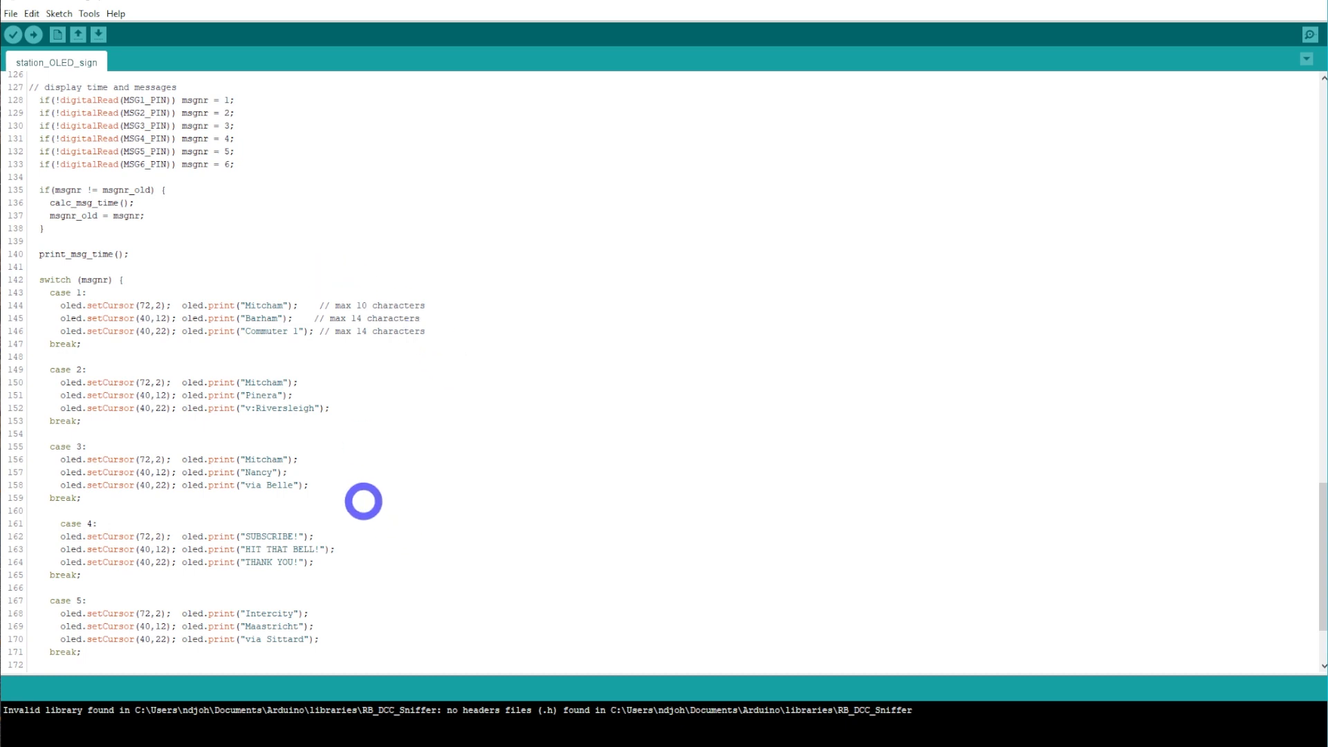
{"action": "scroll", "scroll_direction": "down", "scroll_amount": 3}
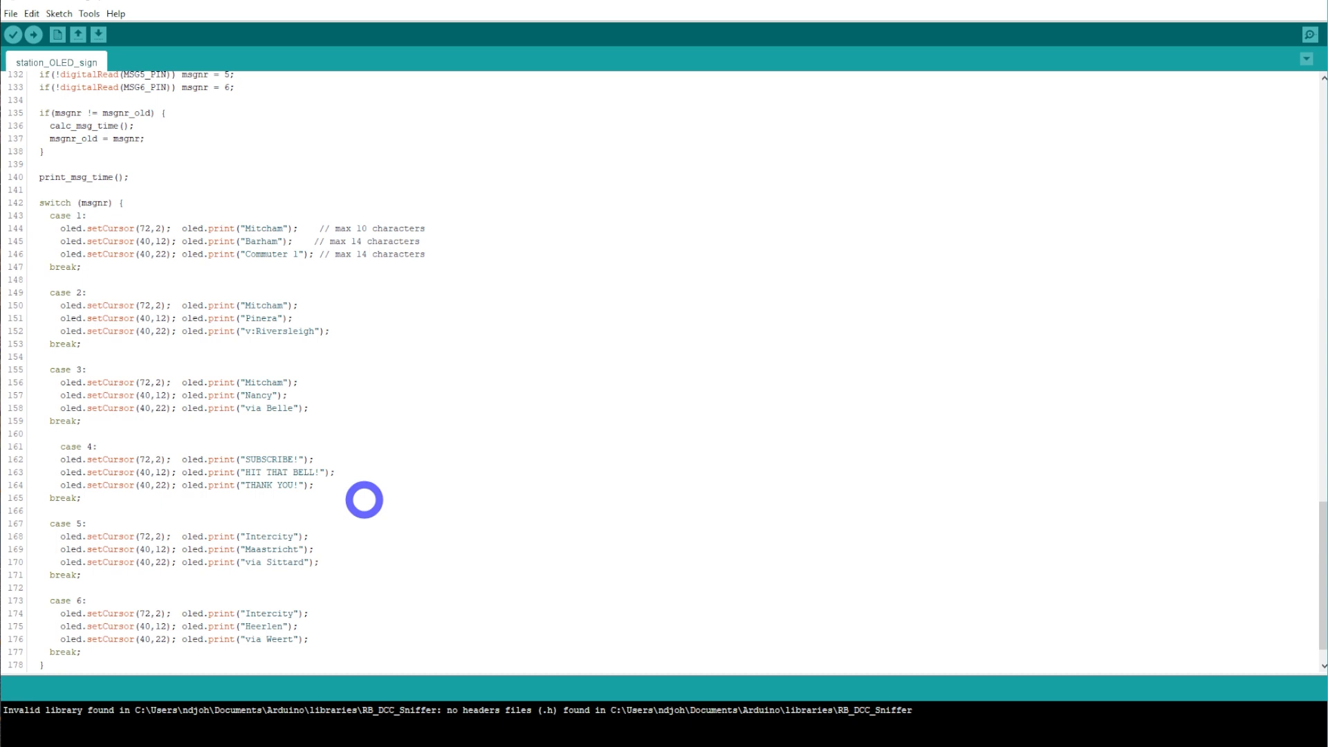
{"action": "mouse_move", "coordinate": [435, 483]}
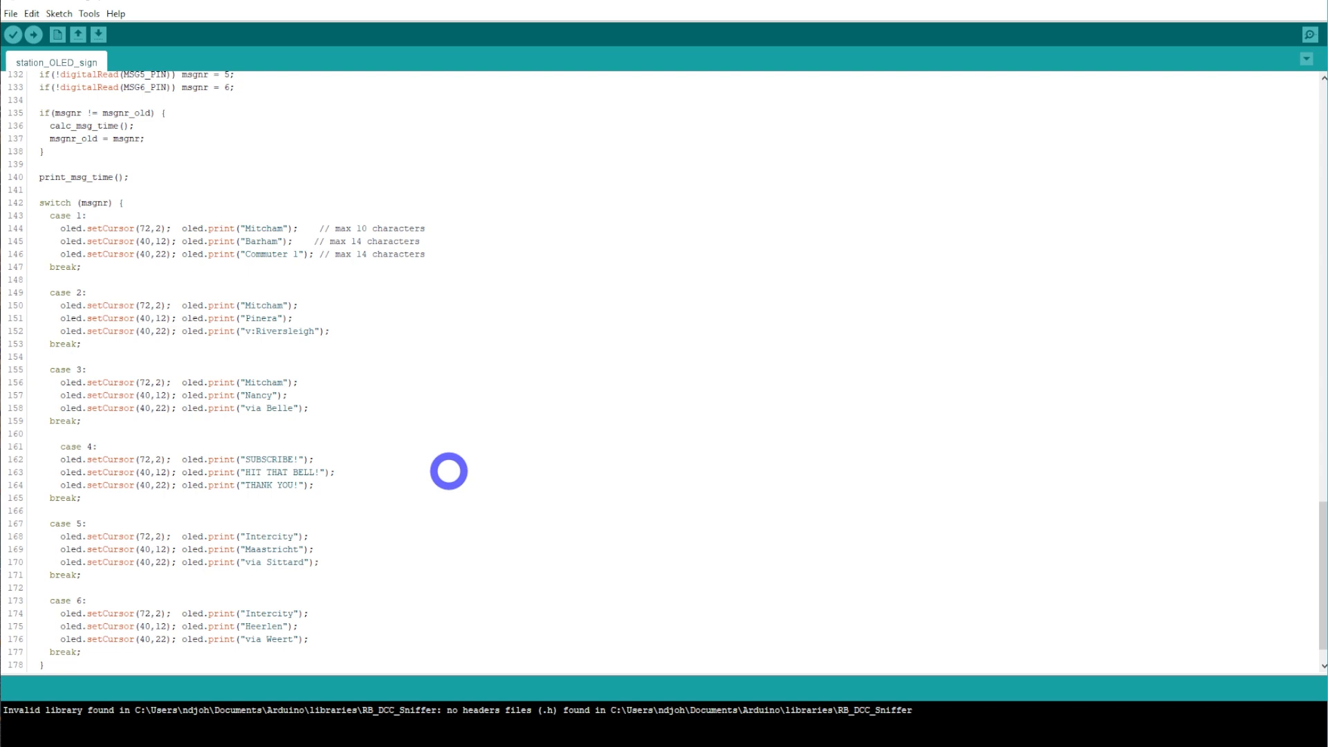
{"action": "mouse_move", "coordinate": [636, 509]}
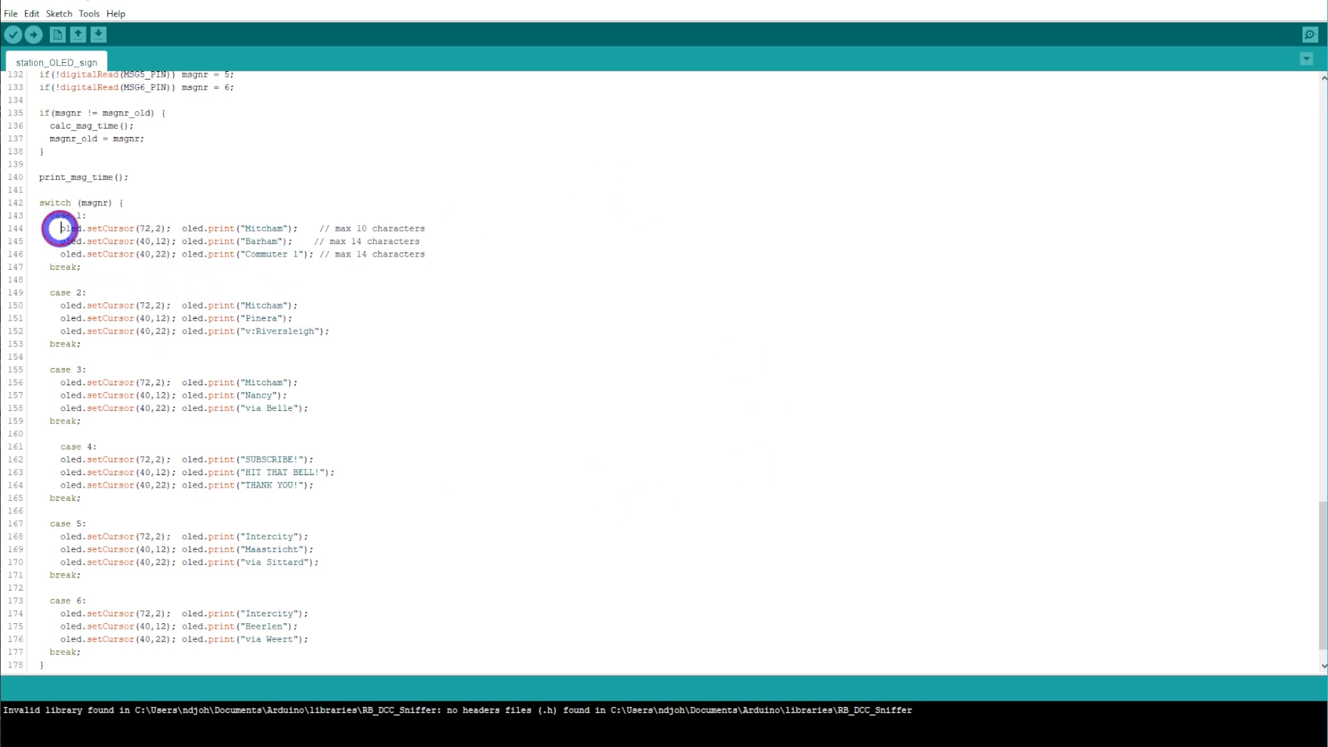
Select lines 144–146 of case 1 holding the Mitcham, Barham and Commuter 1 messages
{"action": "left_click_drag", "start_coordinate": [59, 228], "coordinate": [428, 255]}
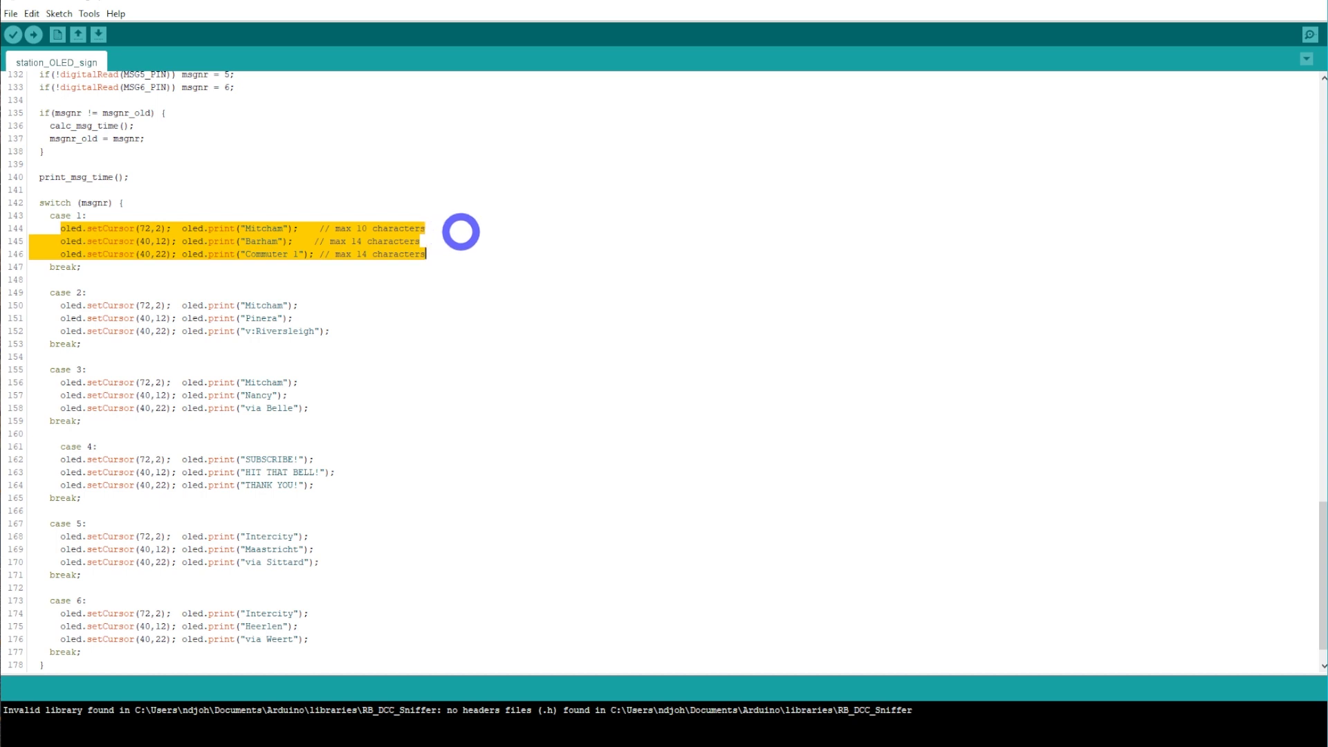
{"action": "mouse_move", "coordinate": [480, 259]}
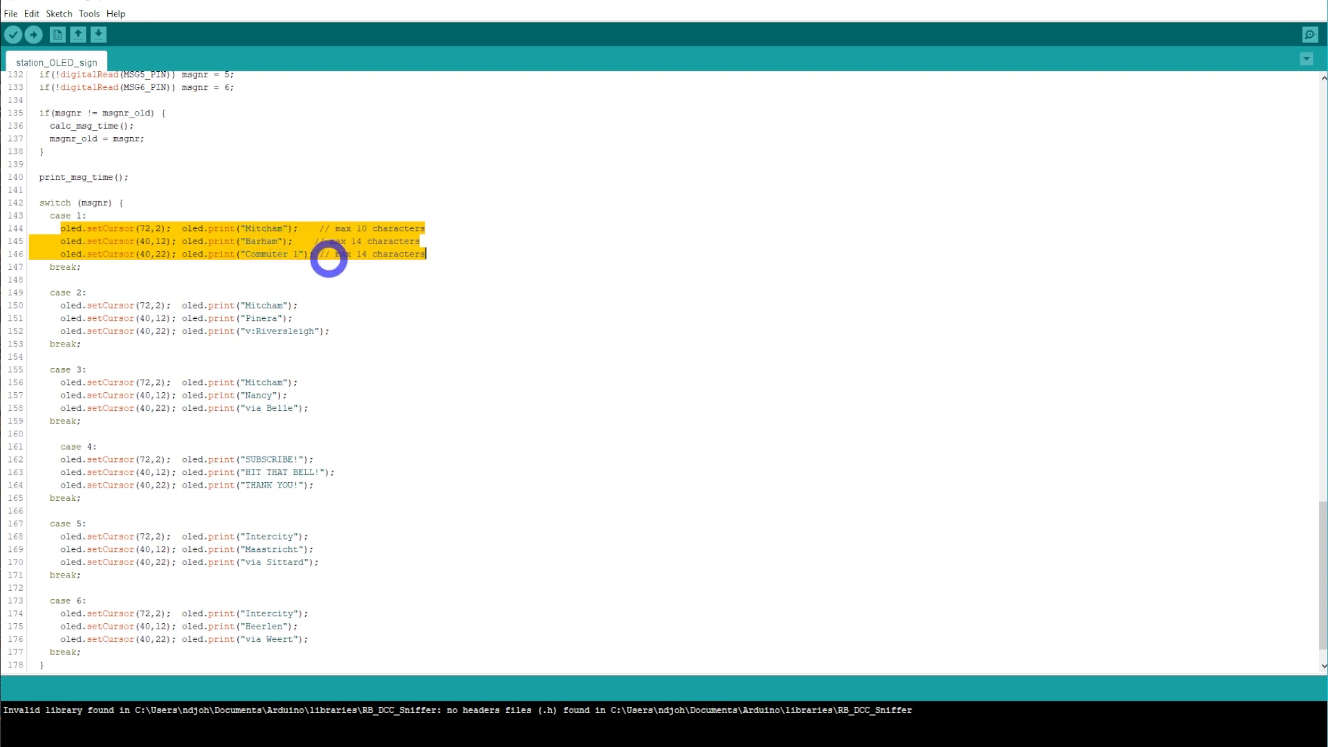
{"action": "mouse_move", "coordinate": [439, 299]}
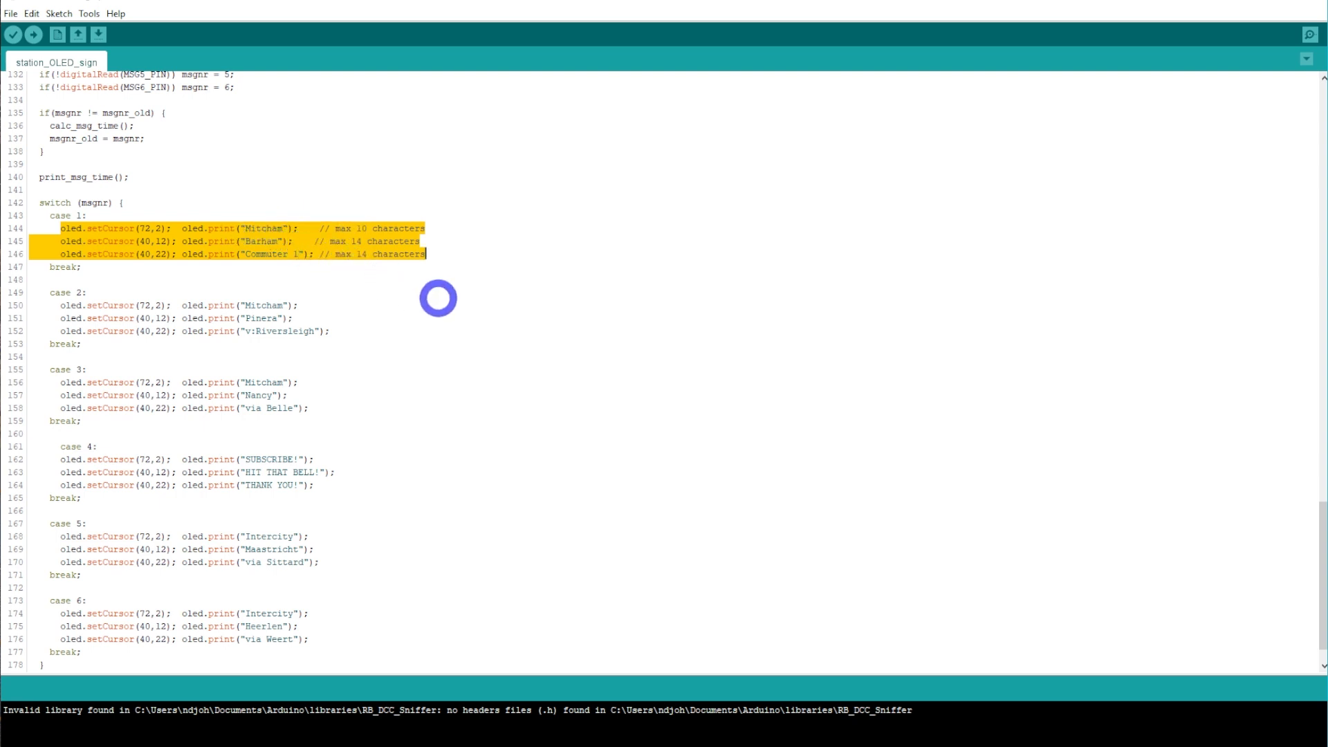
{"action": "mouse_move", "coordinate": [413, 356]}
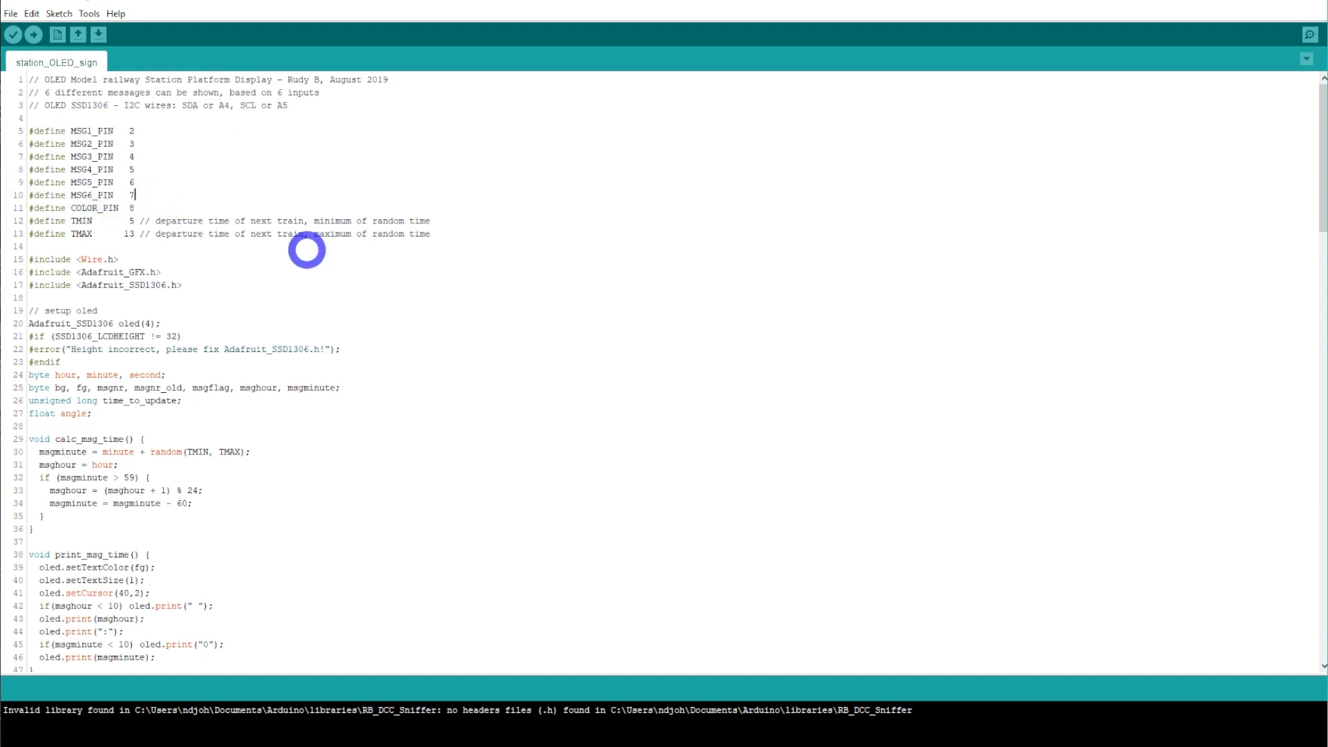
{"action": "mouse_move", "coordinate": [393, 271]}
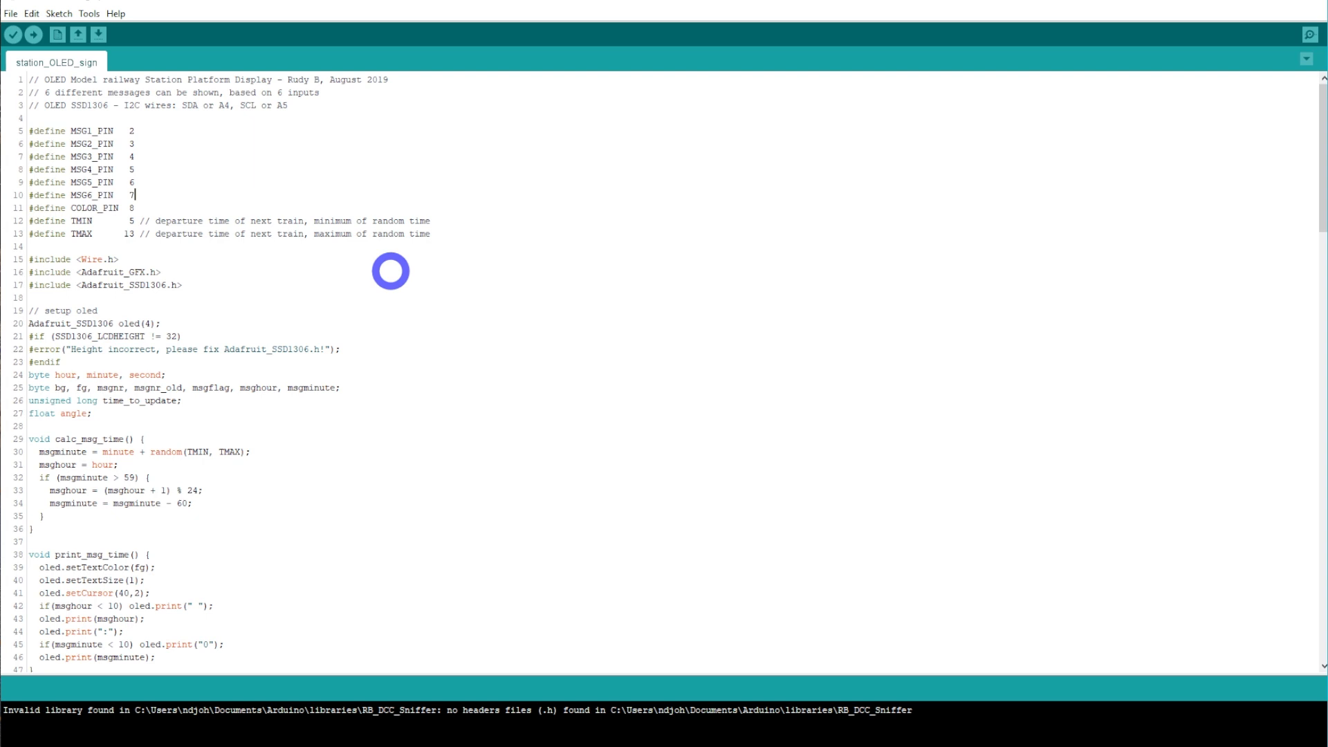
{"action": "mouse_move", "coordinate": [317, 448]}
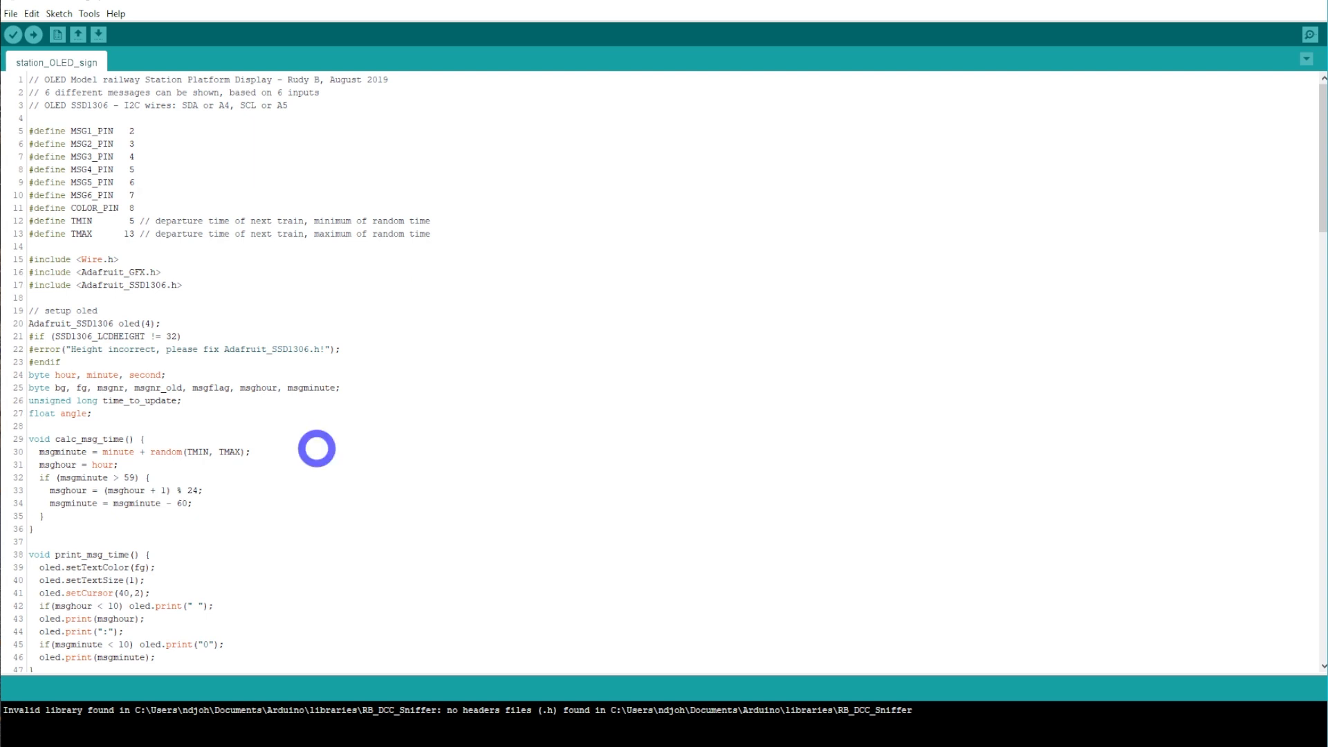
{"action": "mouse_move", "coordinate": [337, 455]}
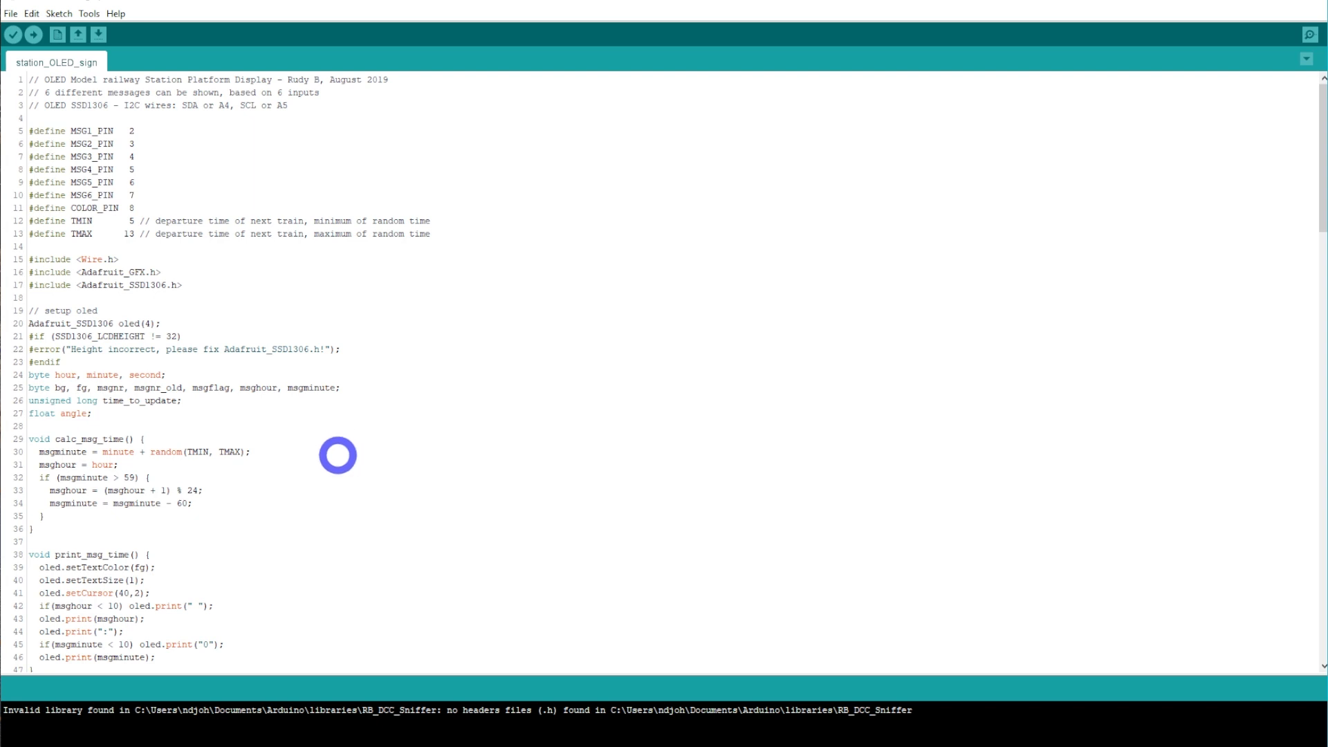
{"action": "mouse_move", "coordinate": [340, 466]}
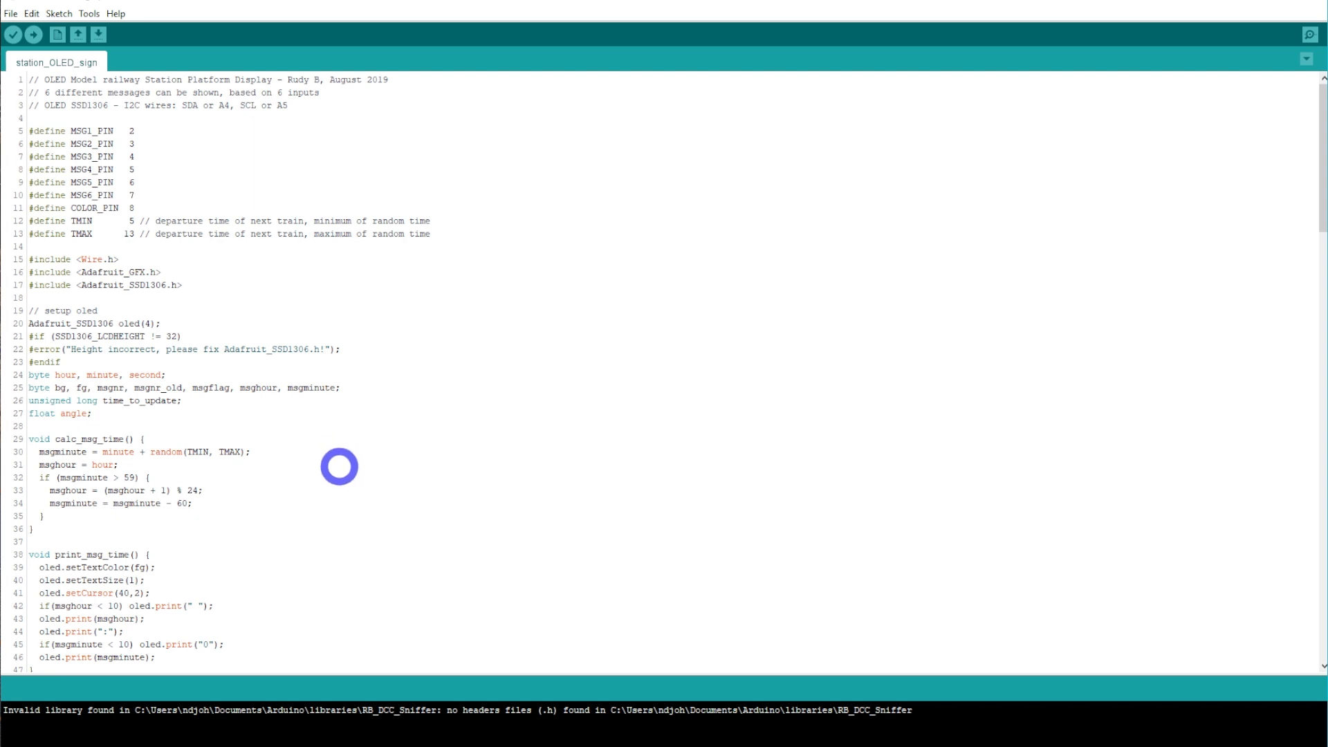
{"action": "mouse_move", "coordinate": [44, 25]}
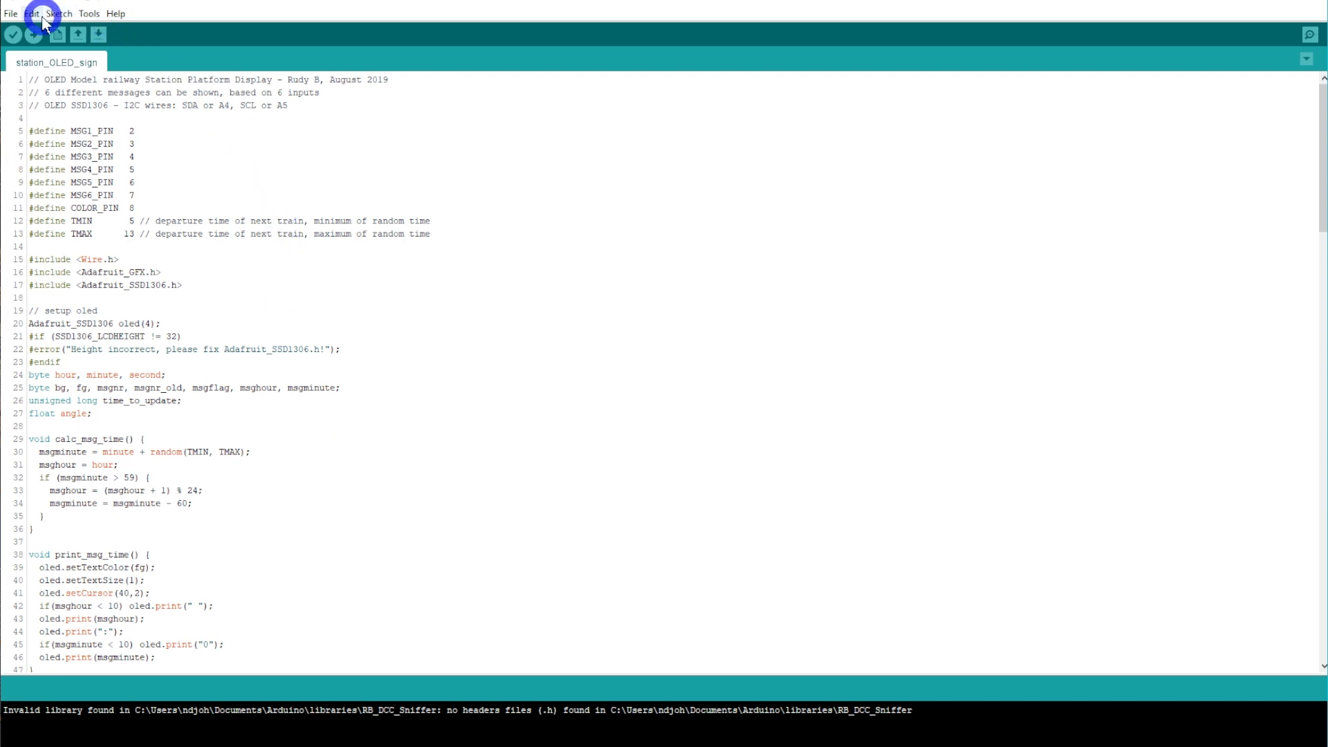
{"action": "mouse_move", "coordinate": [90, 12]}
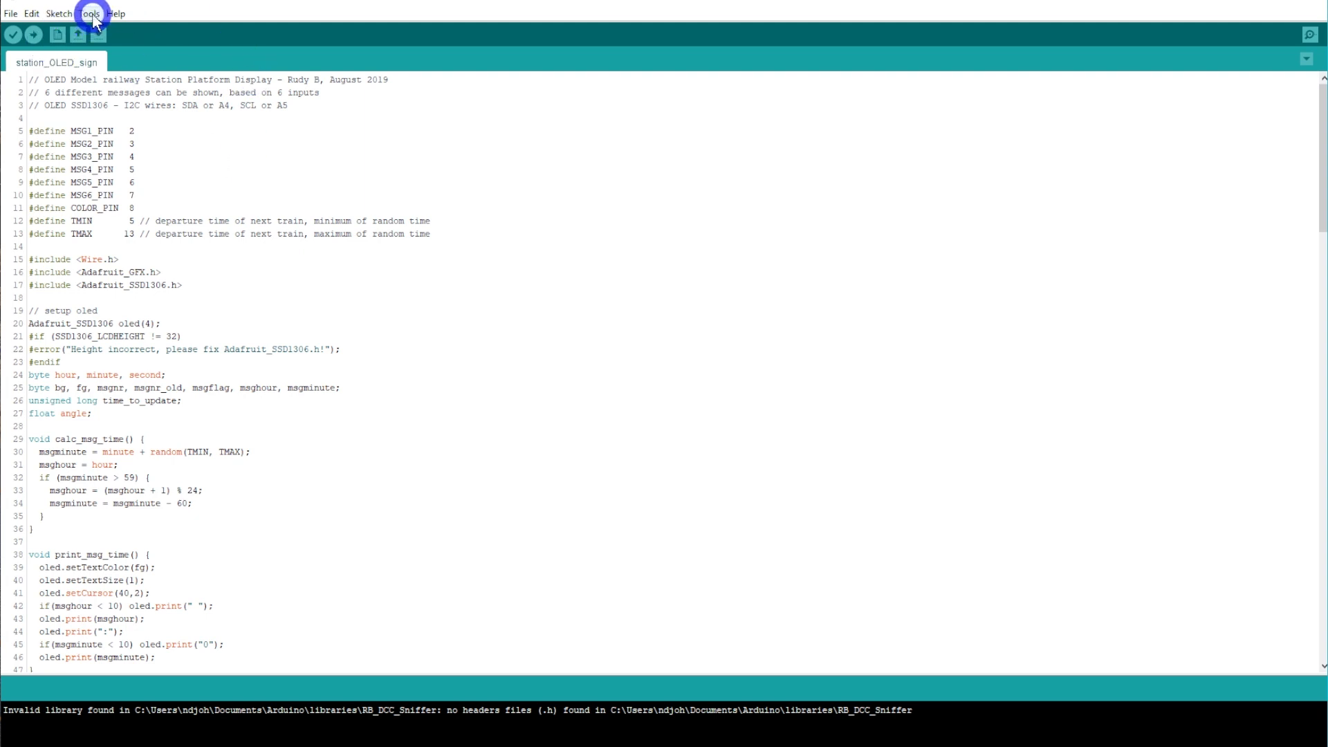
Choose COM15 as the serial port and confirm the board is Arduino Nano
{"action": "left_click", "coordinate": [91, 13]}
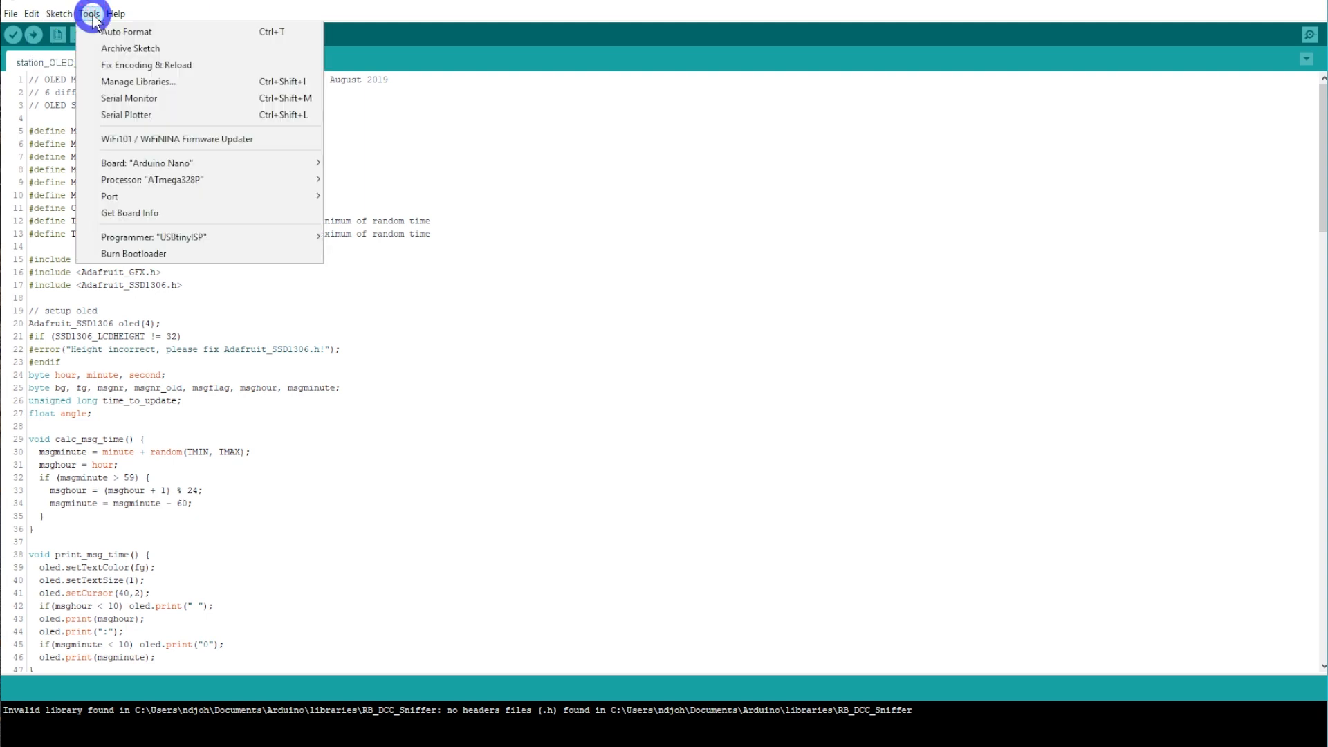
{"action": "mouse_move", "coordinate": [146, 200]}
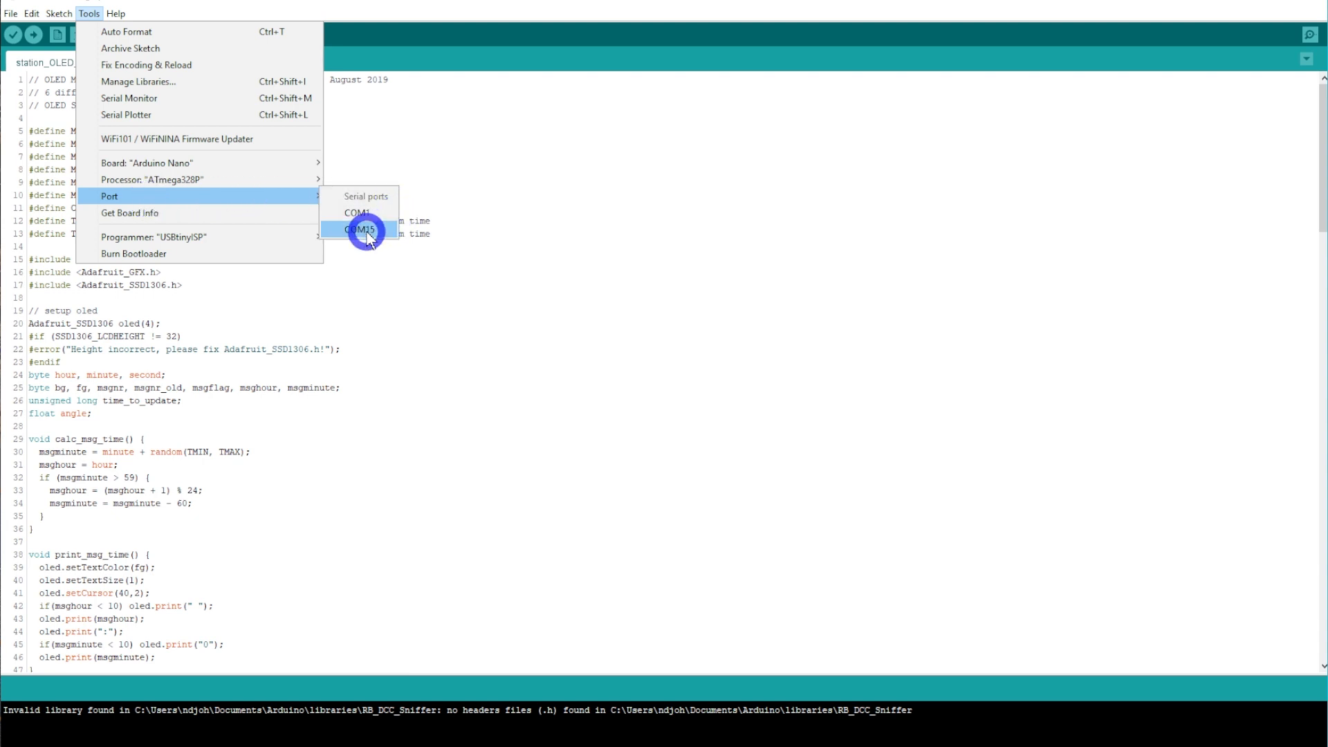
{"action": "left_click", "coordinate": [364, 230]}
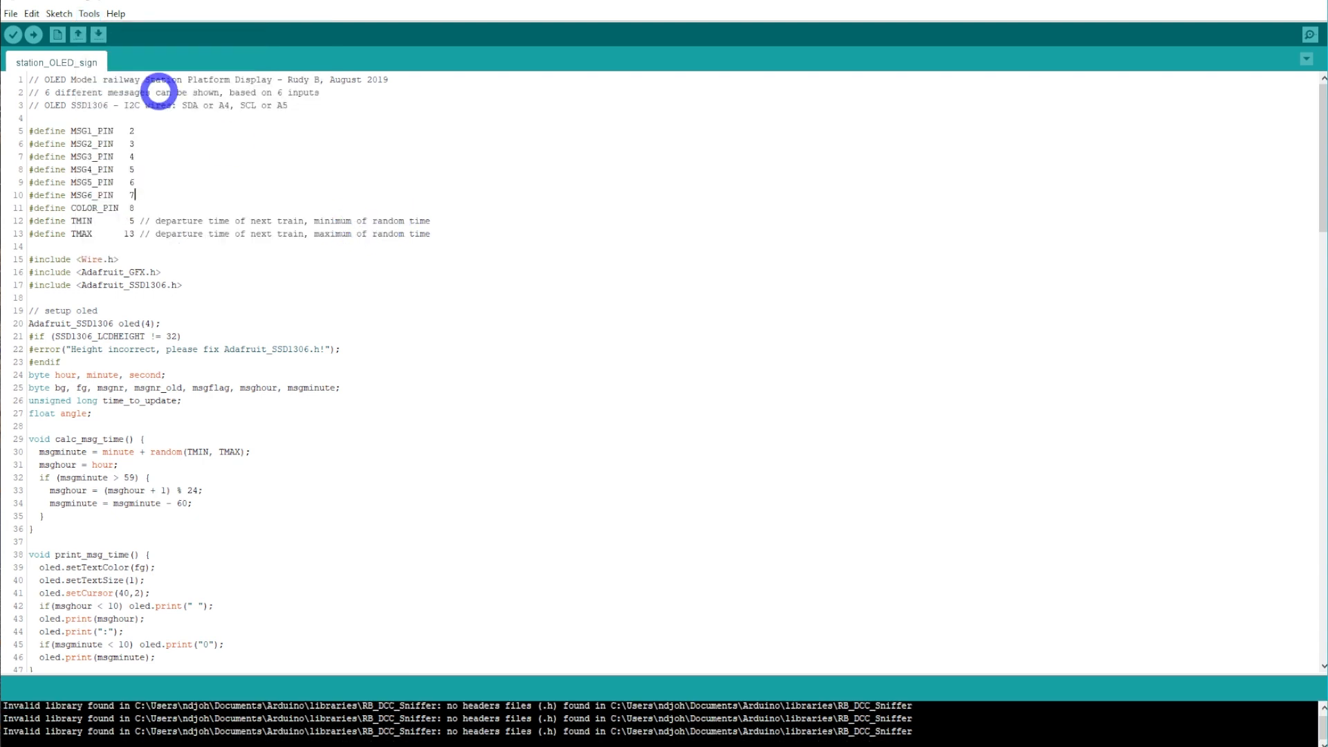
{"action": "left_click", "coordinate": [116, 12]}
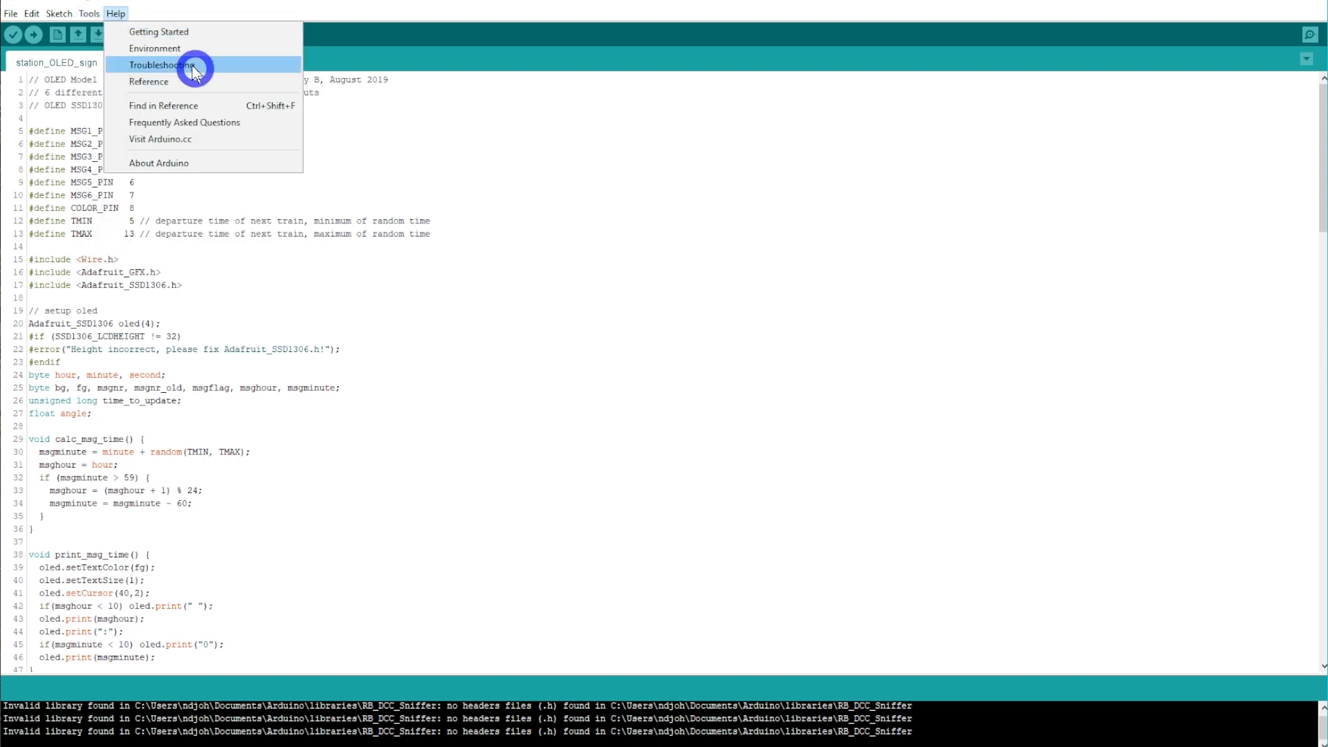
{"action": "left_click", "coordinate": [89, 13]}
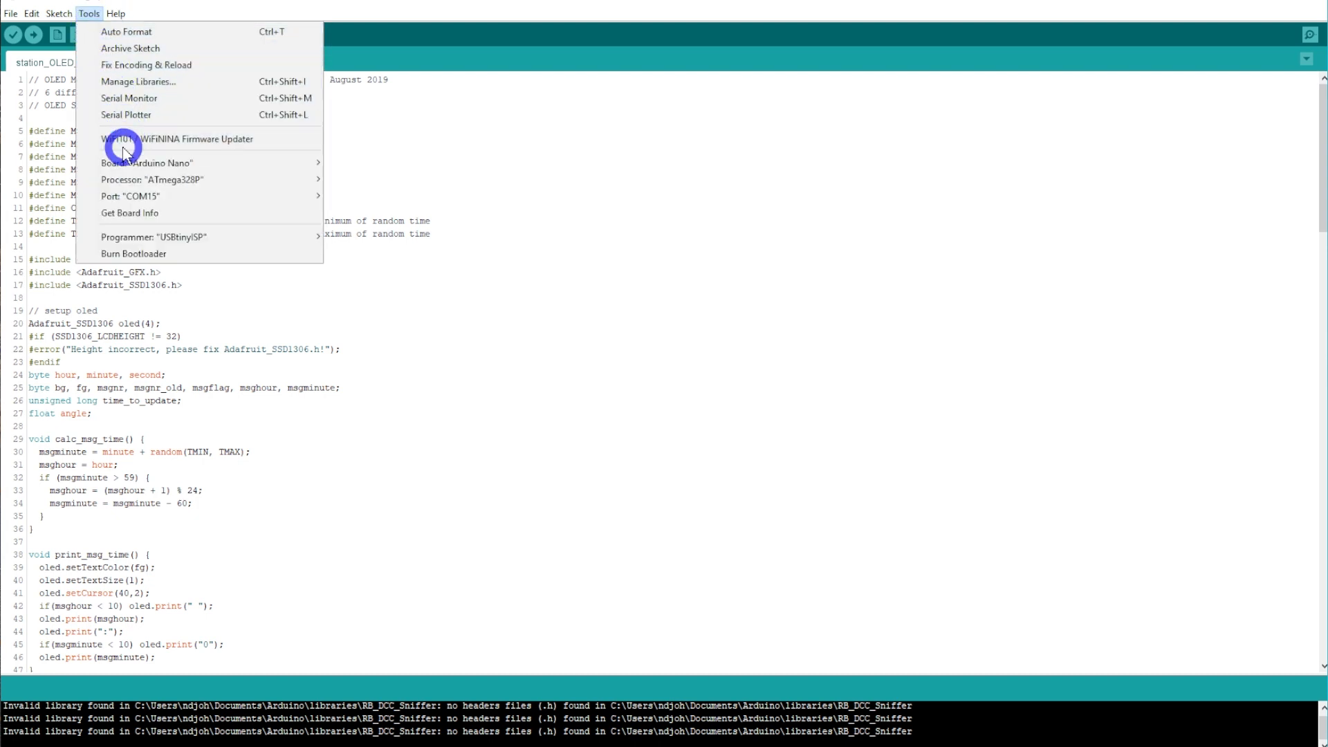
{"action": "left_click", "coordinate": [146, 163]}
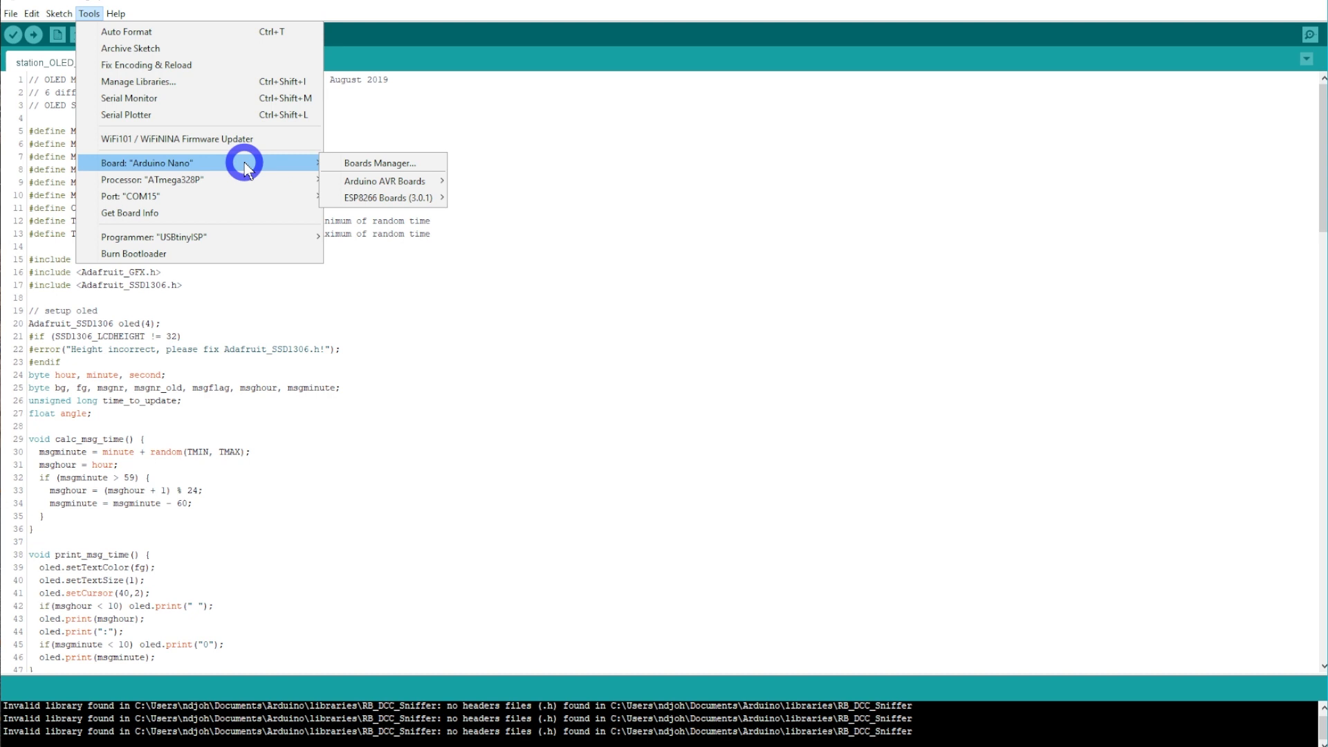
{"action": "mouse_move", "coordinate": [350, 274]}
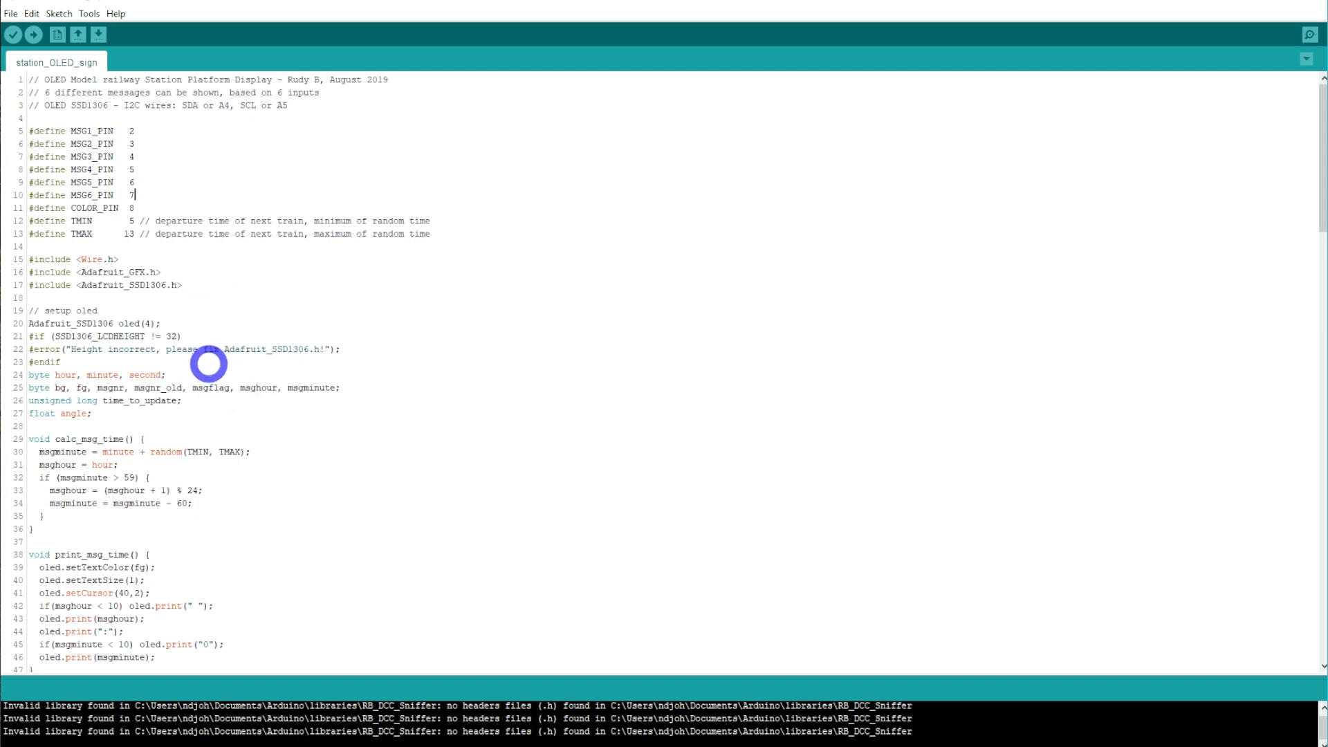
{"action": "mouse_move", "coordinate": [14, 36]}
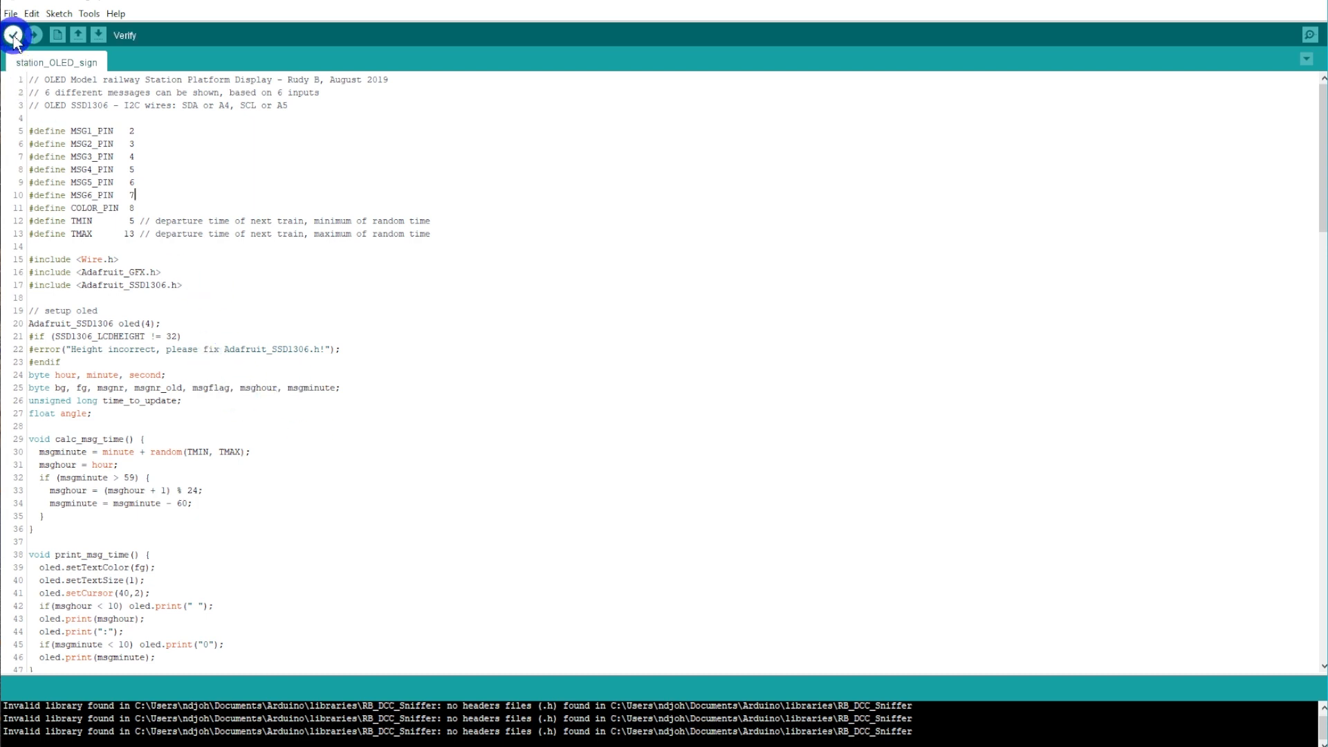
Verify the sketch so it compiles successfully using 18306 bytes of program storage
{"action": "left_click", "coordinate": [16, 35]}
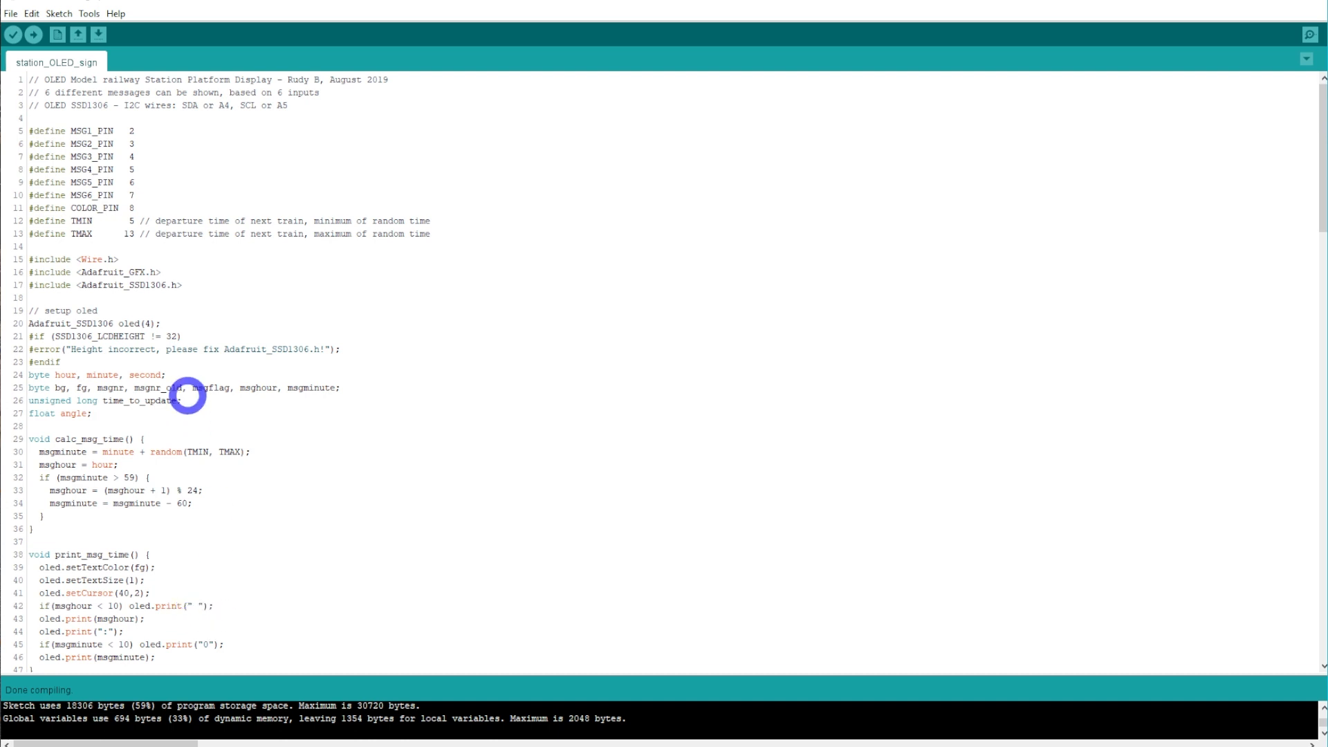
{"action": "mouse_move", "coordinate": [180, 285]}
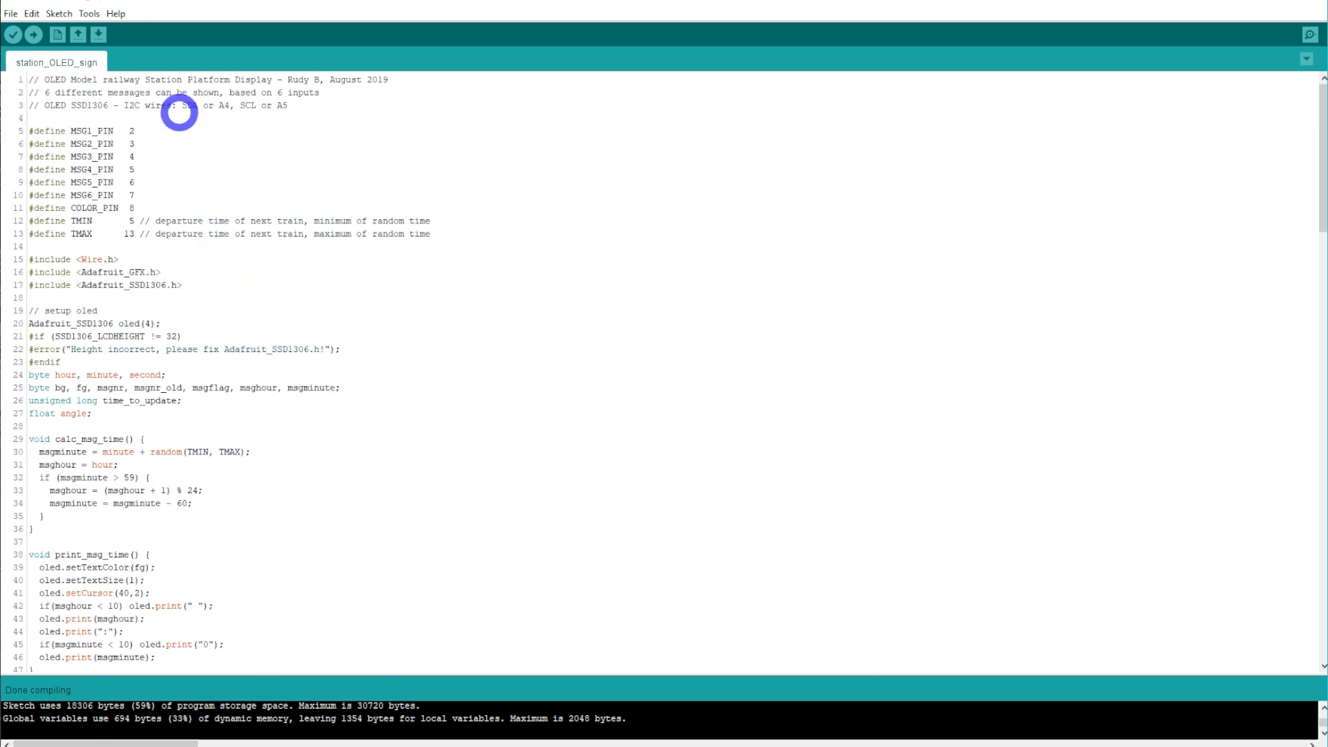
{"action": "left_click", "coordinate": [54, 13]}
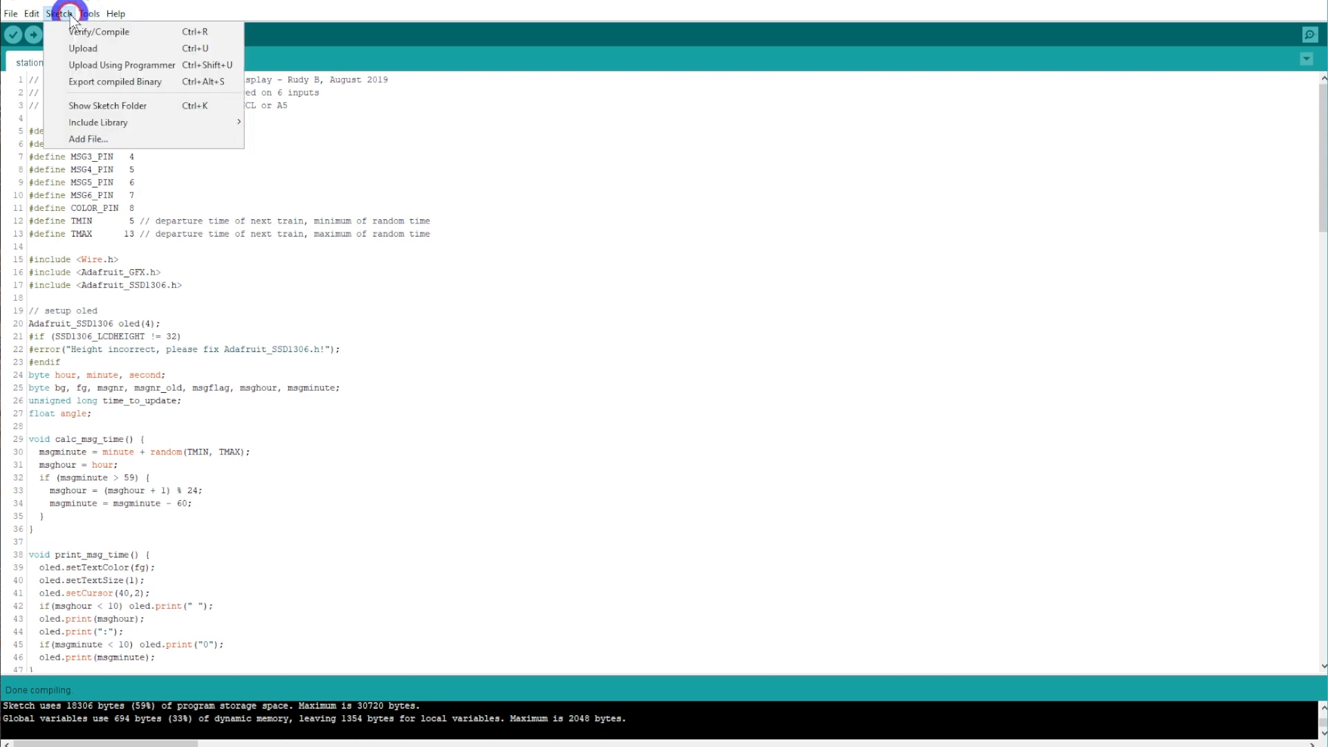
{"action": "left_click", "coordinate": [84, 12]}
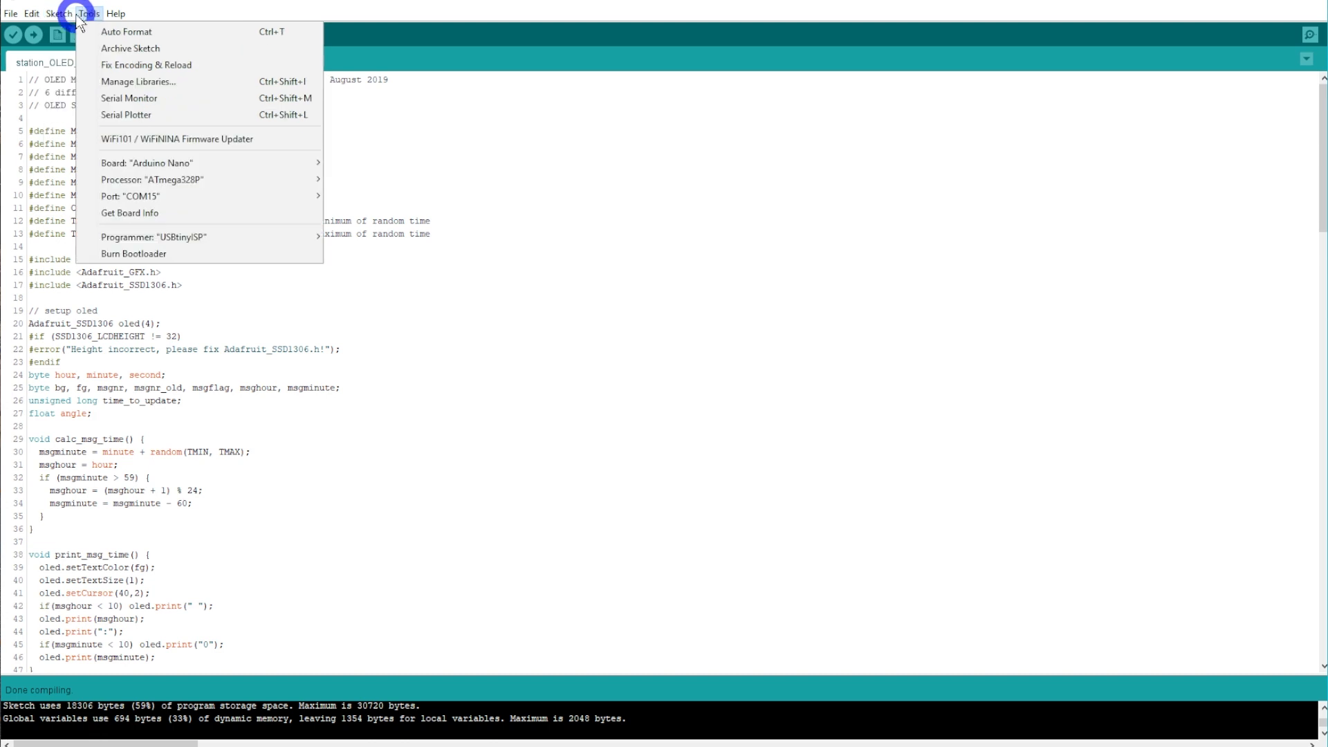
{"action": "mouse_move", "coordinate": [87, 13]}
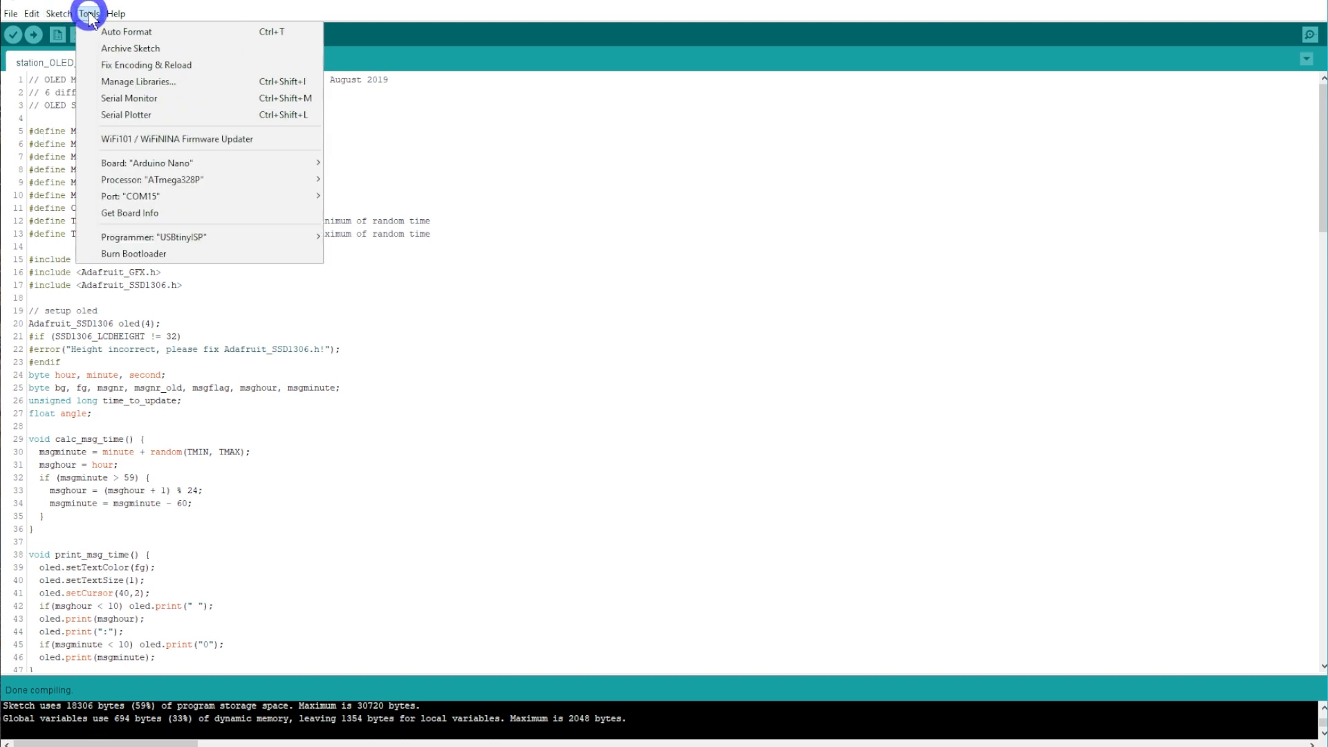
{"action": "left_click", "coordinate": [258, 332]}
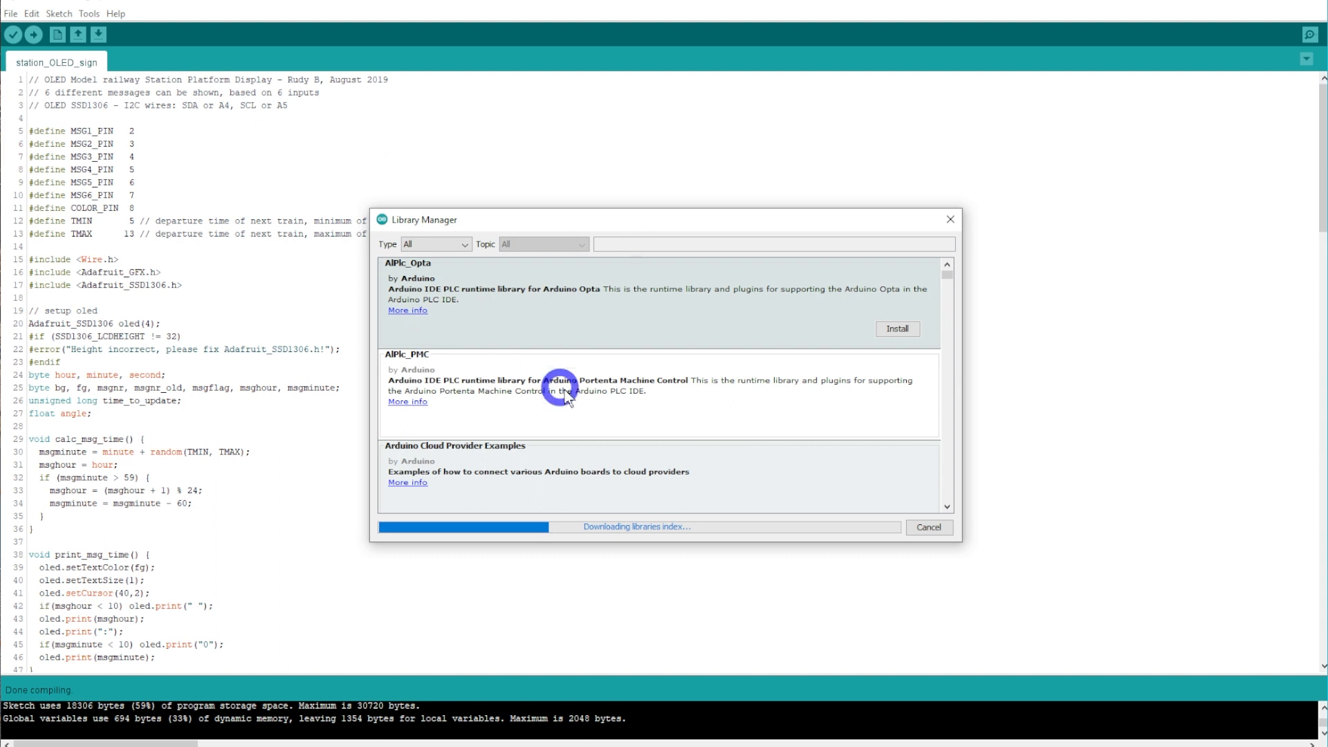
{"action": "mouse_move", "coordinate": [665, 426]}
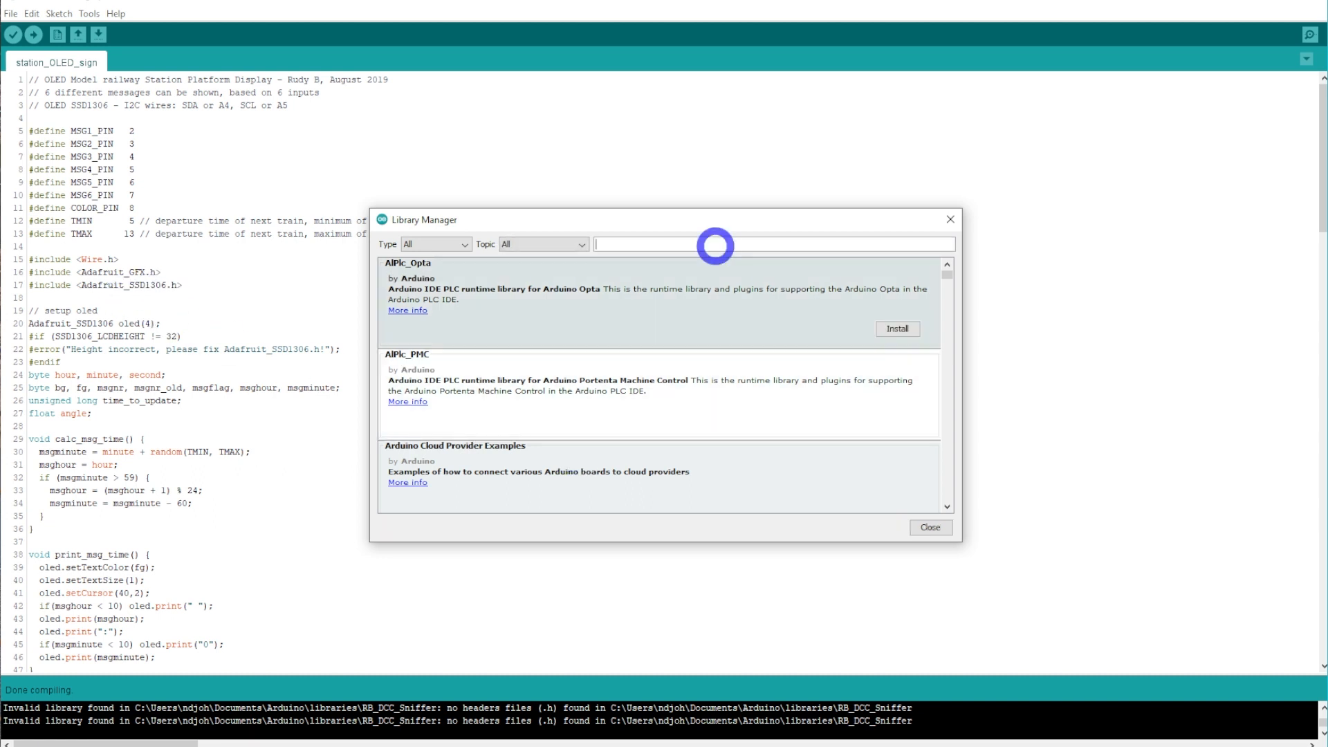
{"action": "type", "text": "Adafruit_SSD1306"}
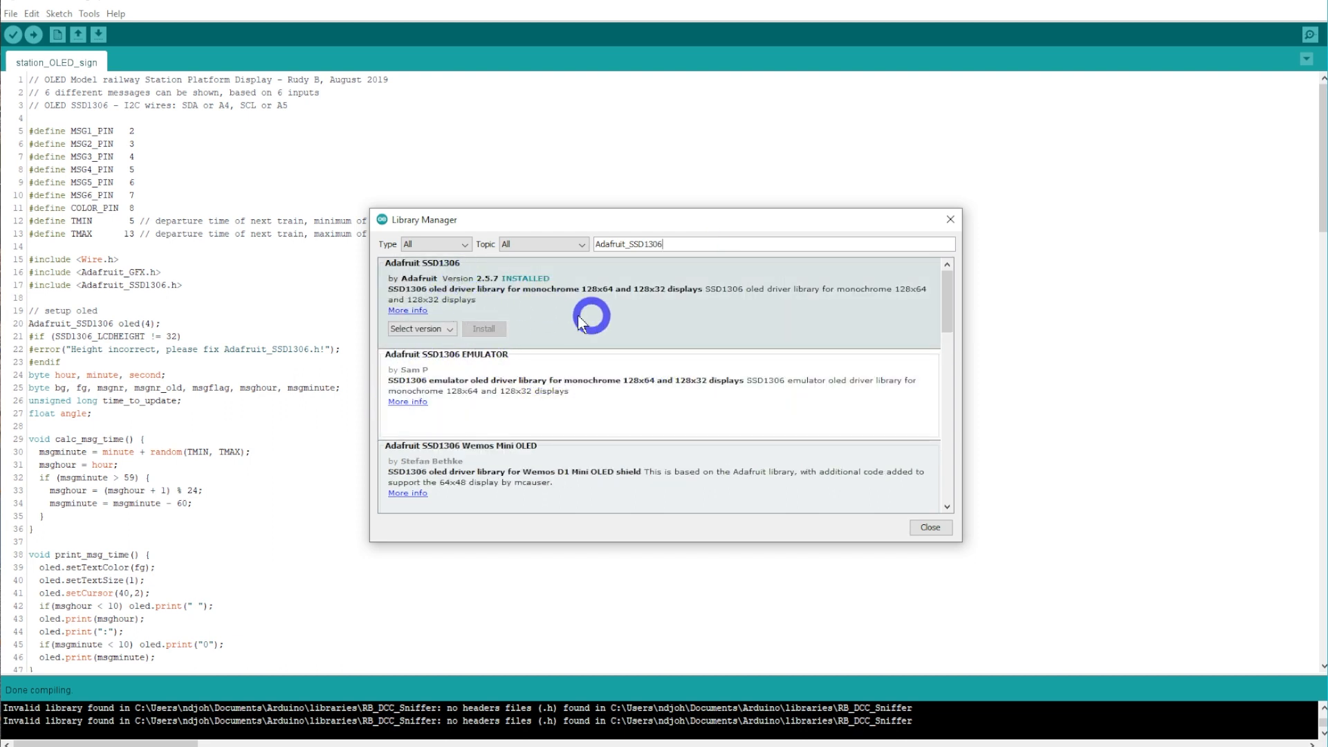
{"action": "left_click", "coordinate": [421, 329]}
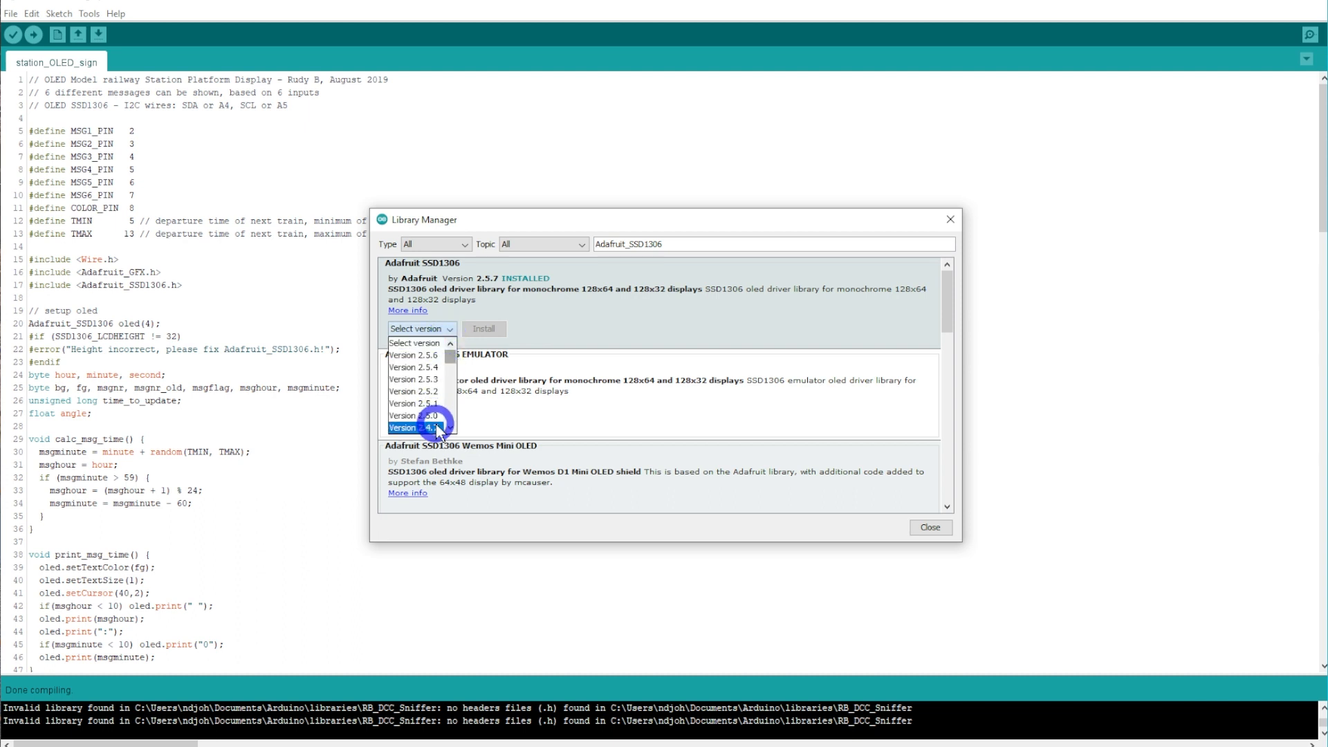
{"action": "left_click", "coordinate": [422, 427]}
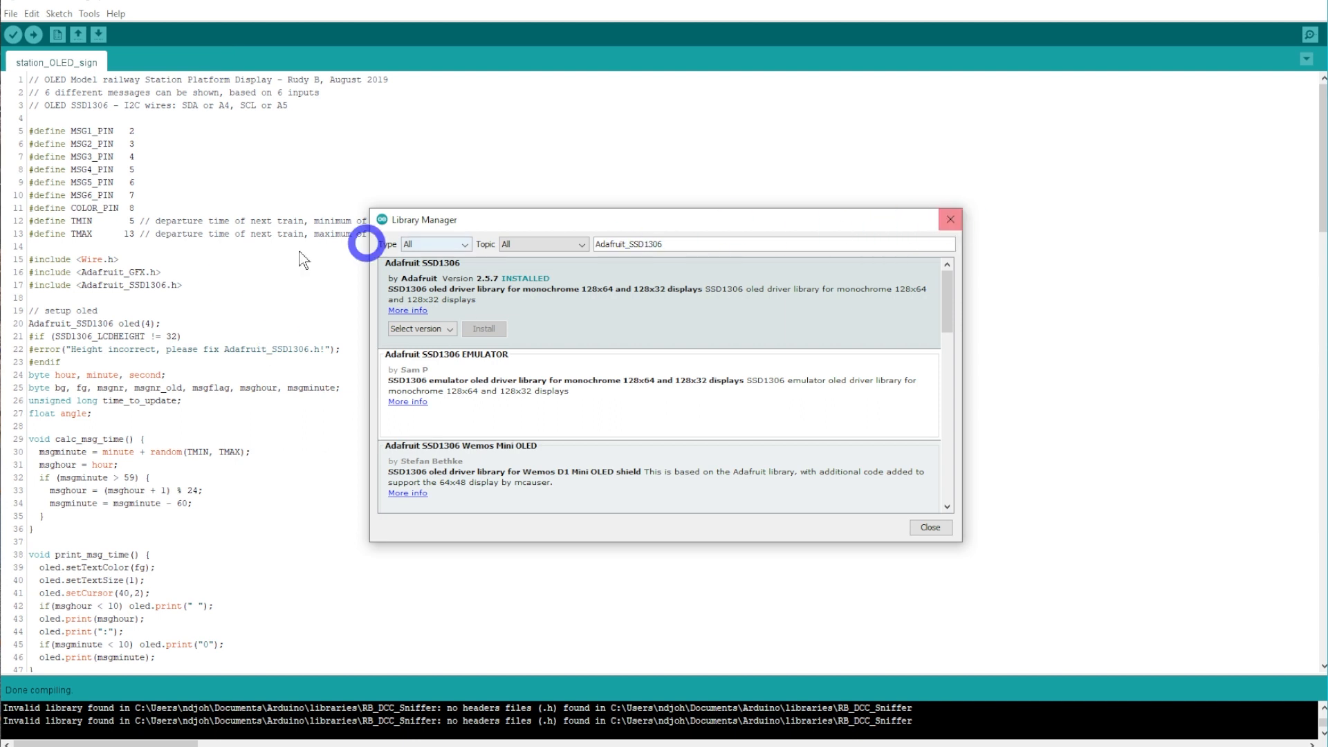
{"action": "mouse_move", "coordinate": [944, 238]}
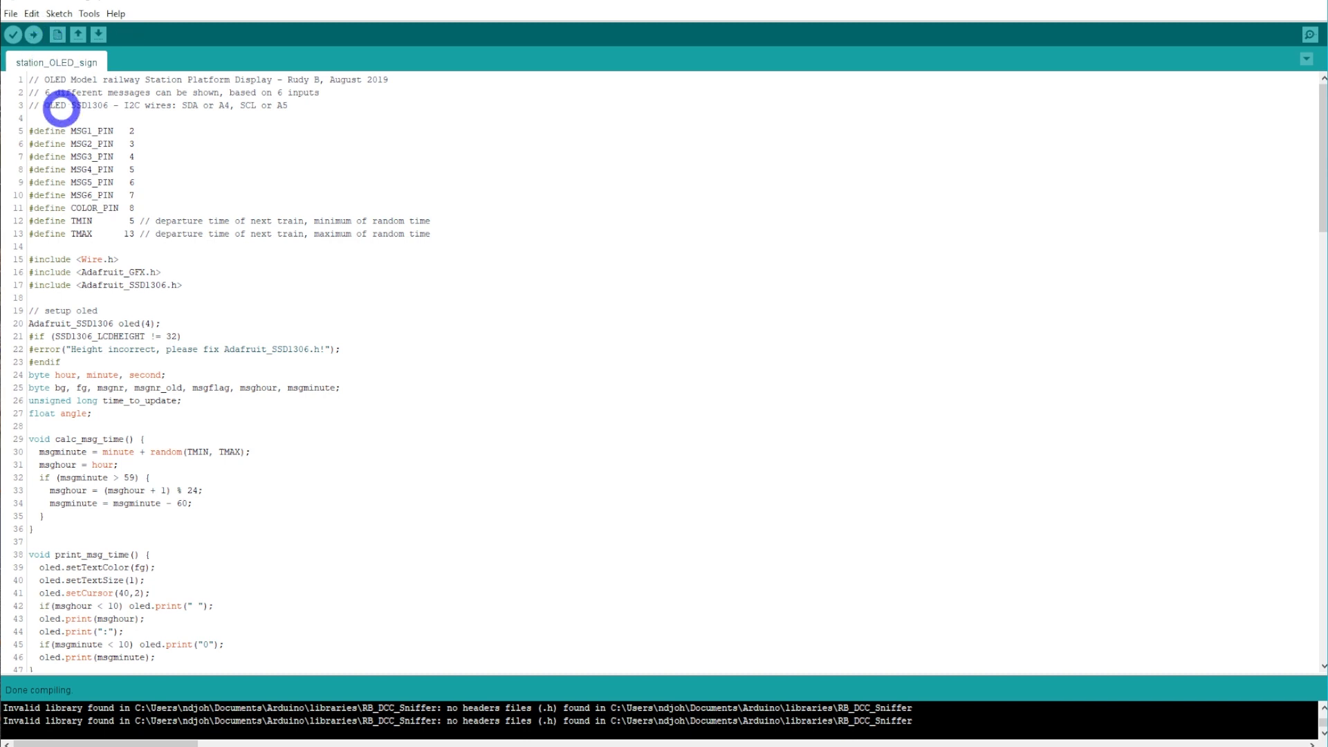
Upload the sketch to the Arduino Nano with 18306 bytes written and verified
{"action": "left_click", "coordinate": [33, 35]}
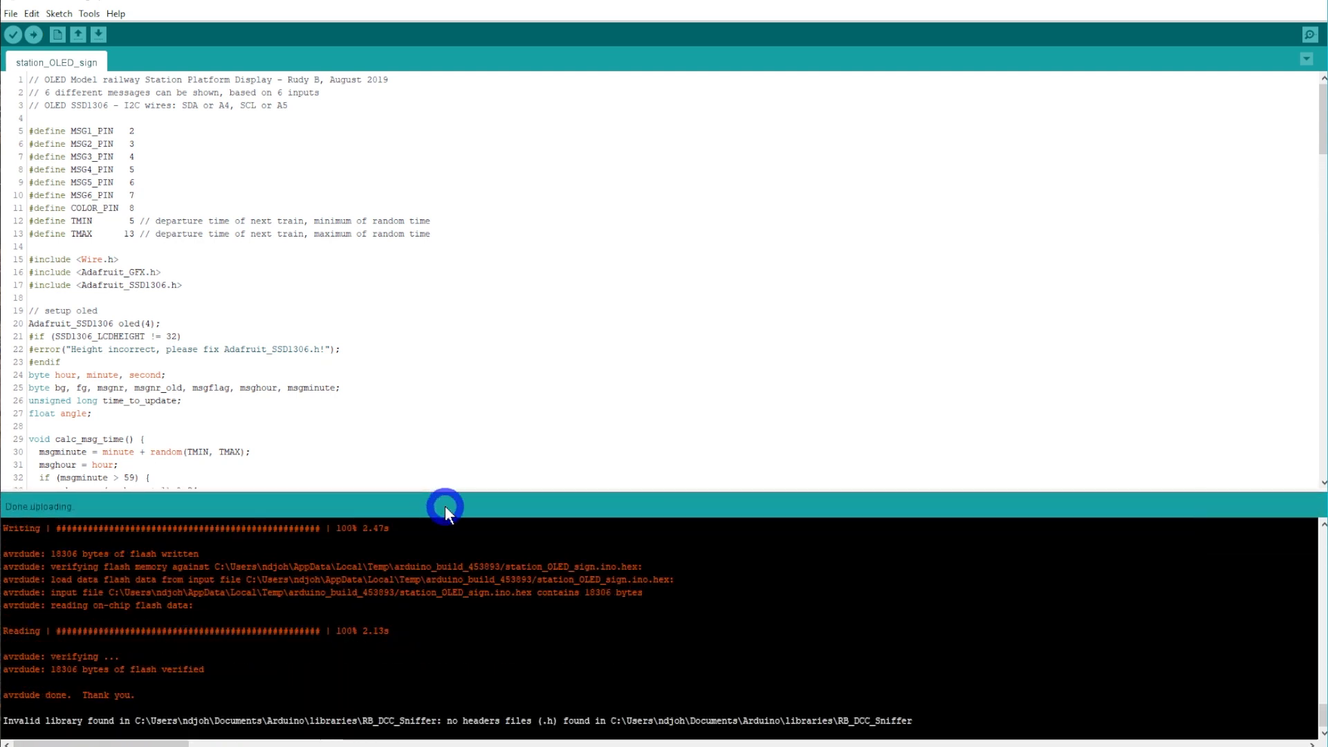
{"action": "mouse_move", "coordinate": [97, 512]}
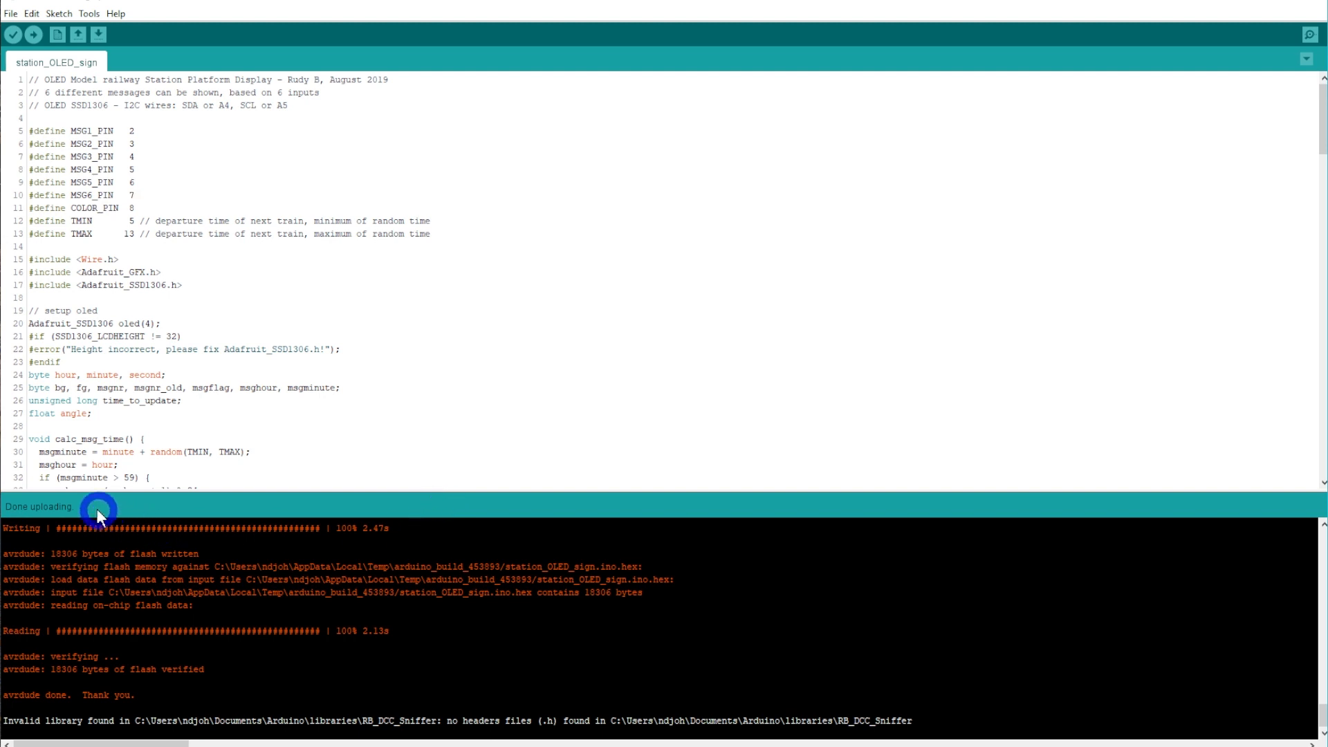